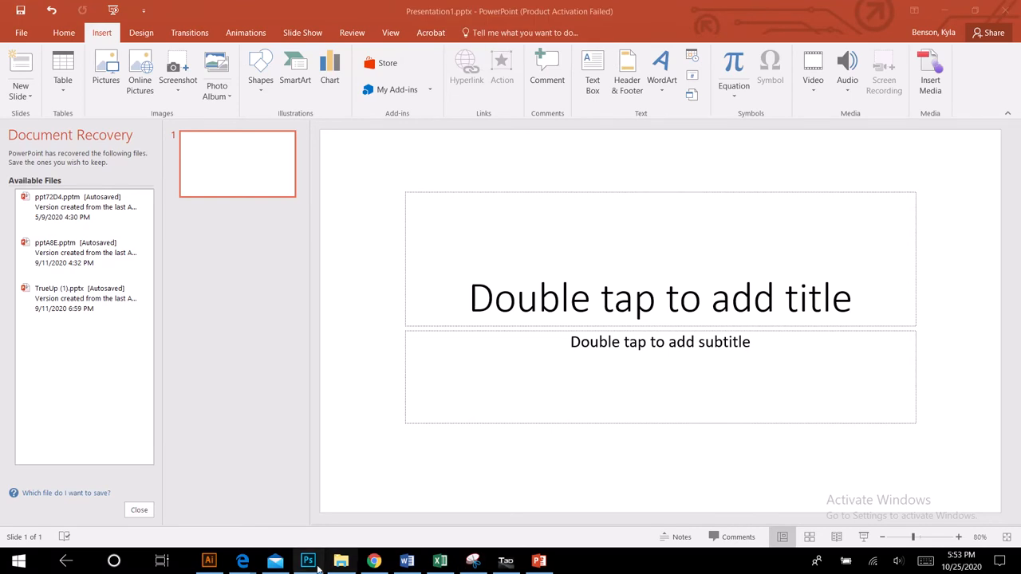
Bring up the Canvas 'Photoshop on a 3D Planar' discussion and highlight '3D Planar' in its title.
click(374, 561)
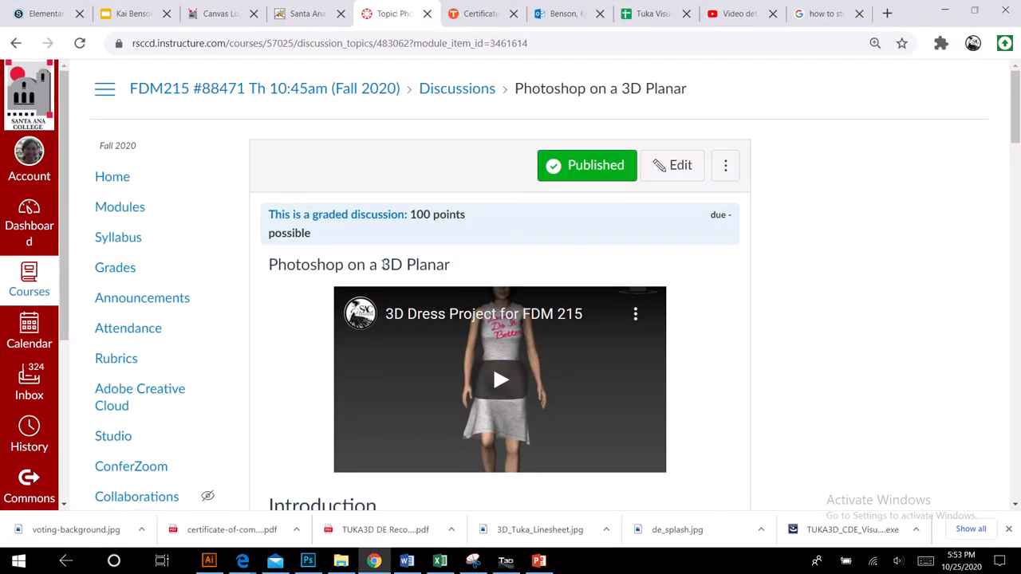
double_click(411, 264)
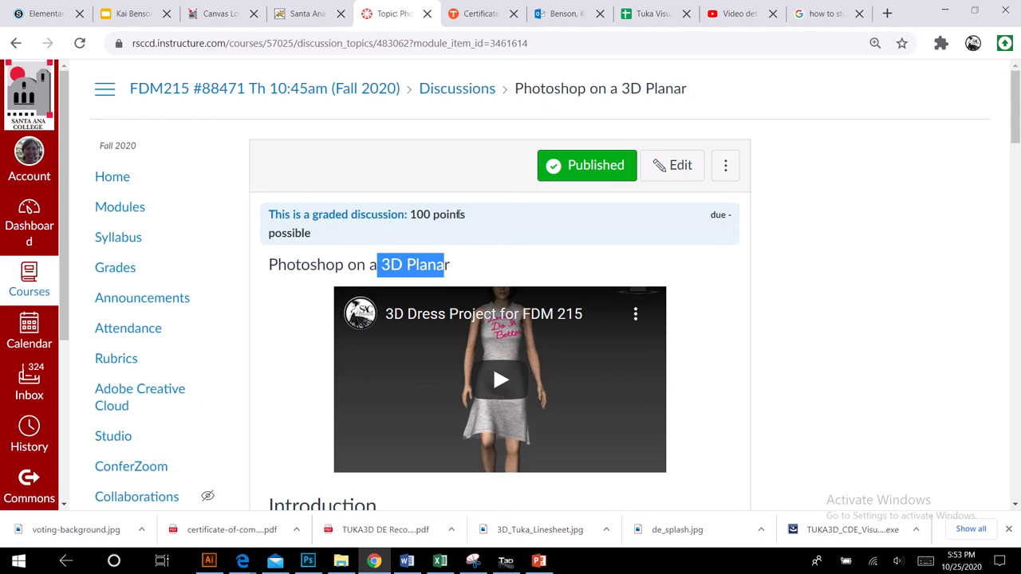
mouse_move(466, 211)
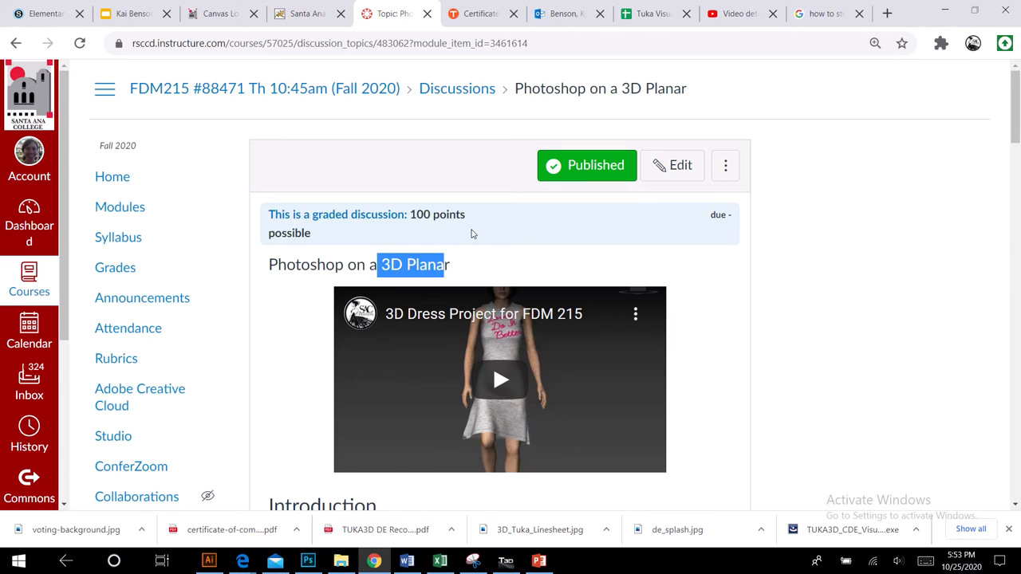
mouse_move(472, 227)
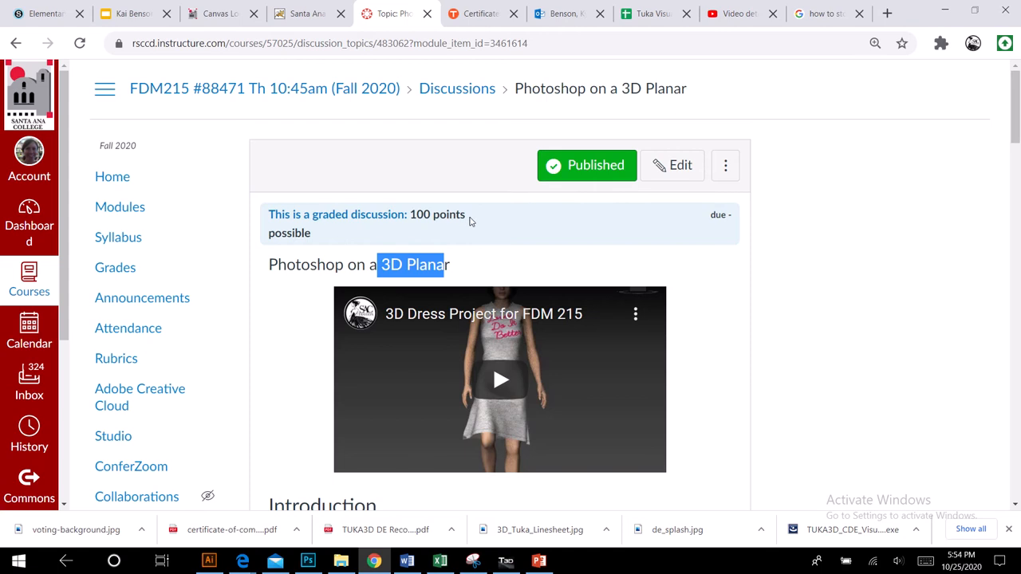
mouse_move(473, 210)
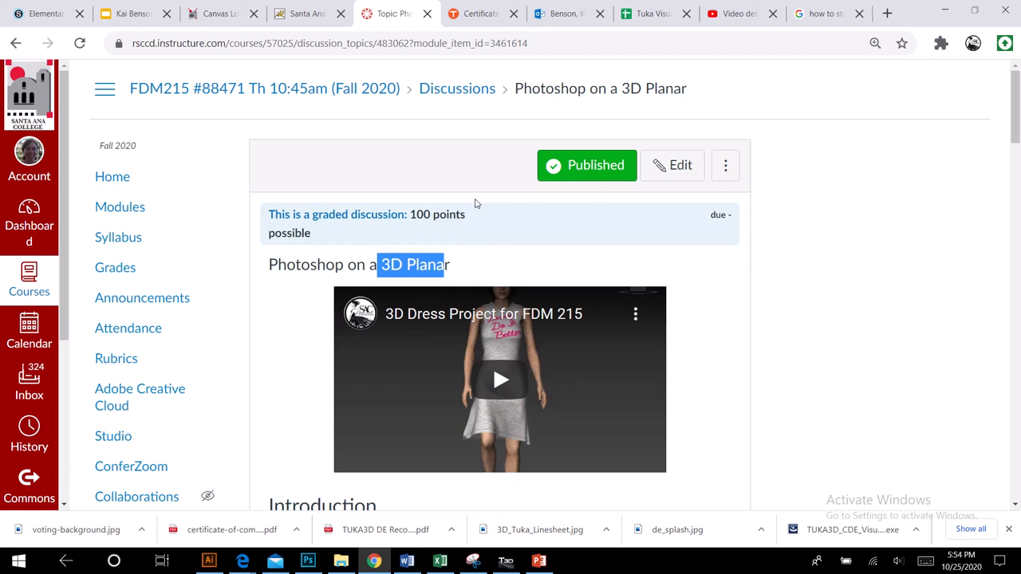
mouse_move(478, 201)
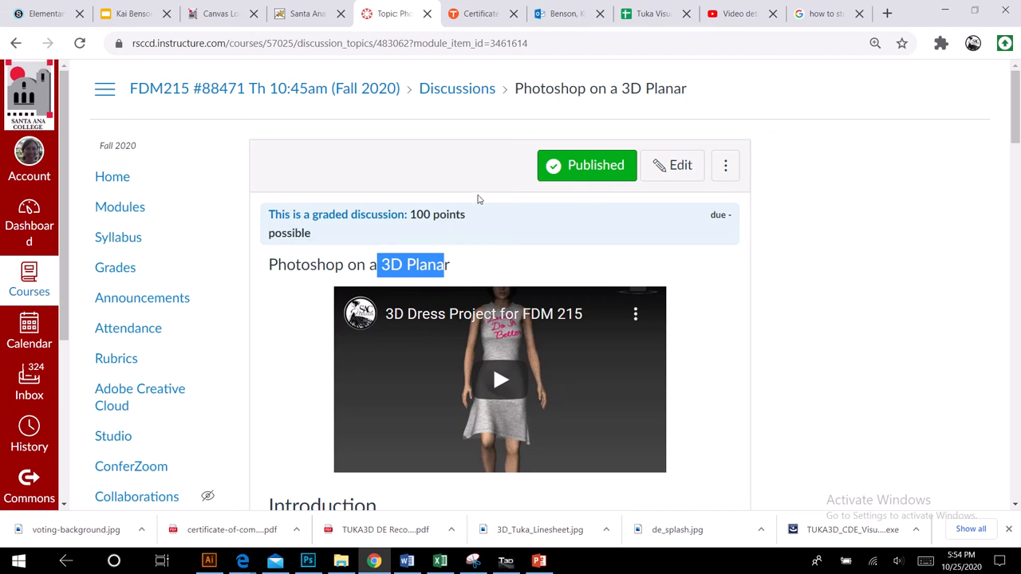
mouse_move(459, 325)
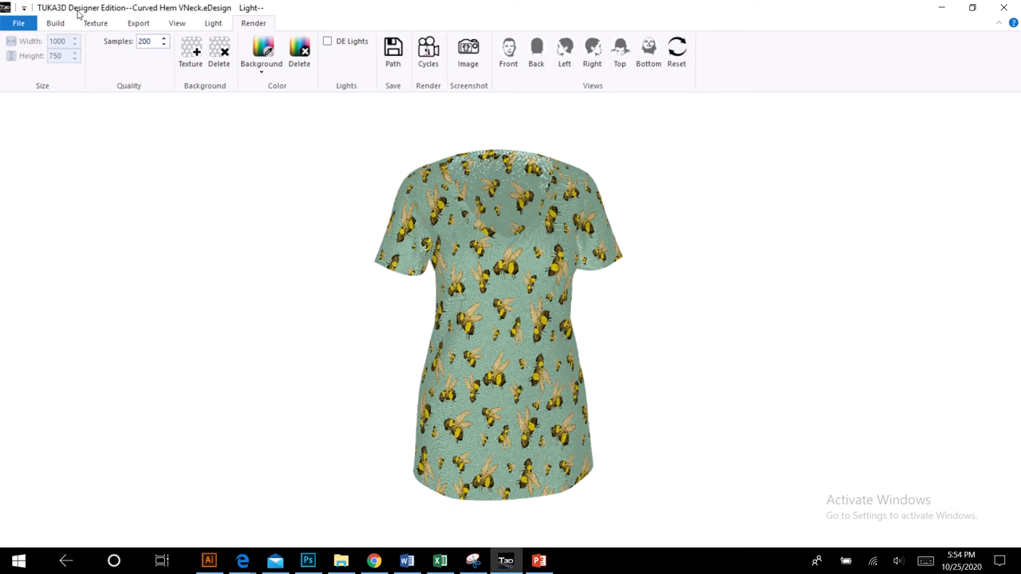
mouse_move(131, 120)
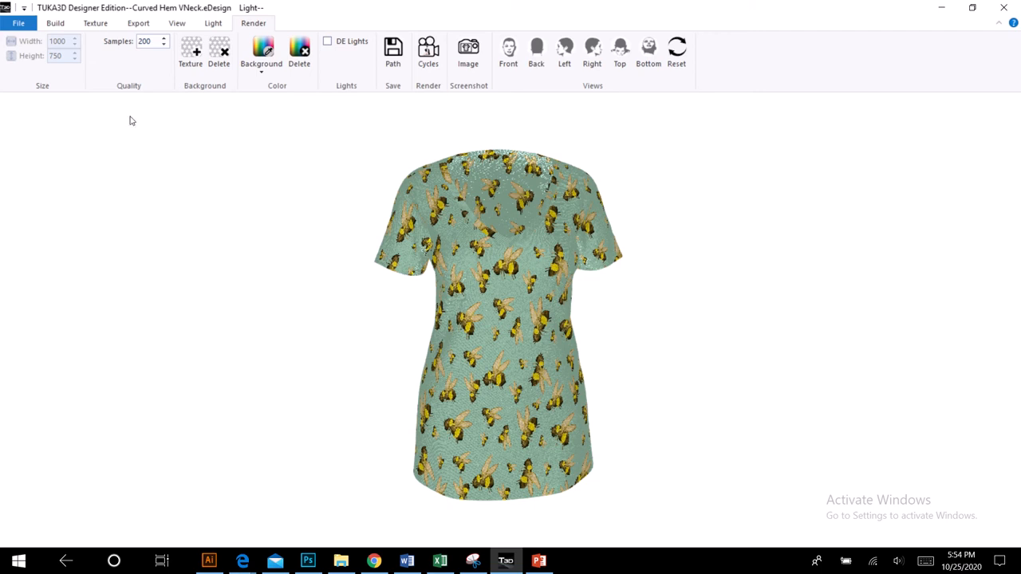
Start loading a design from the Build tab and open the C: TUKA3D_Data folder.
click(55, 22)
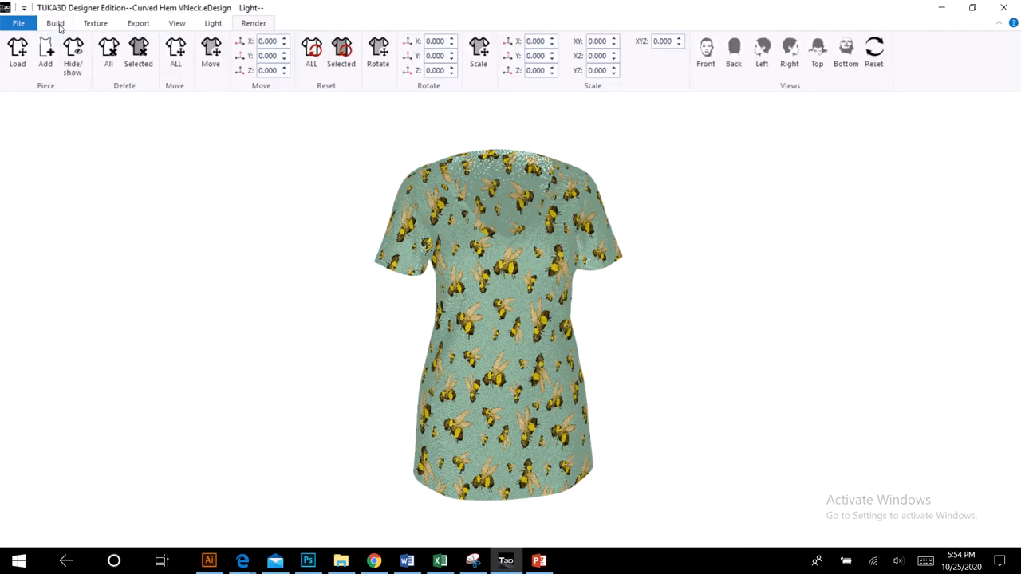
click(17, 51)
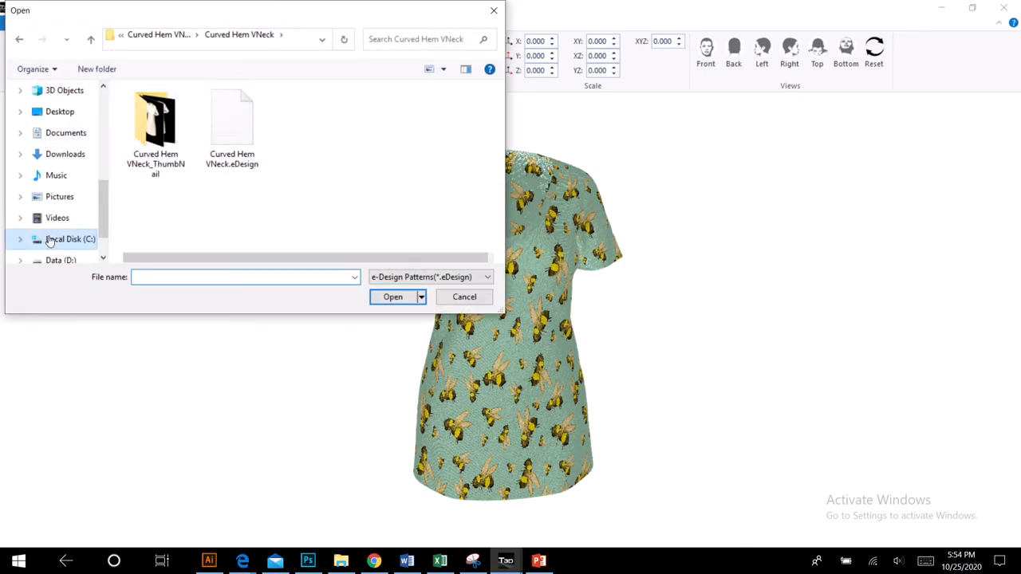
click(71, 239)
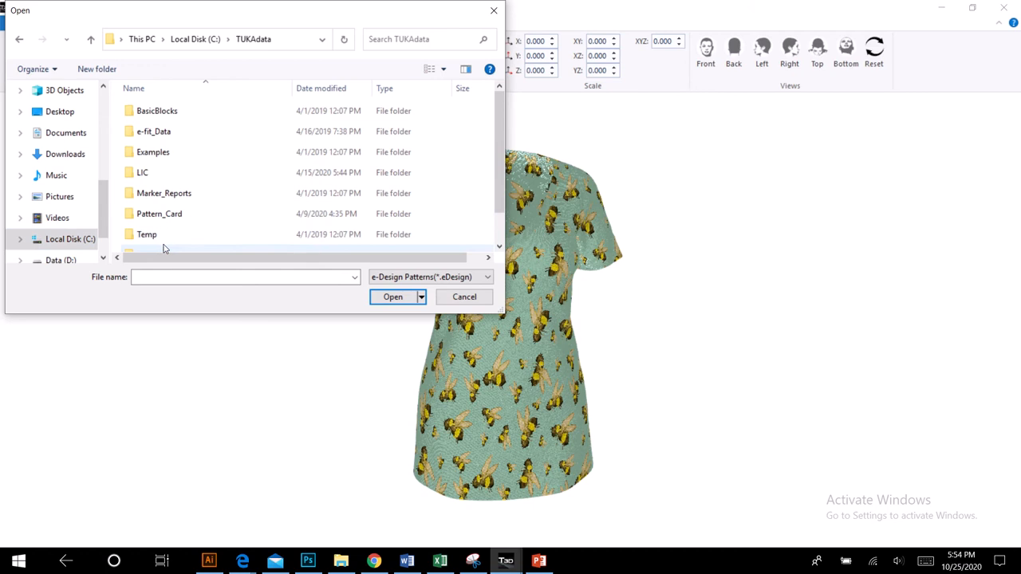
scroll(down, 3)
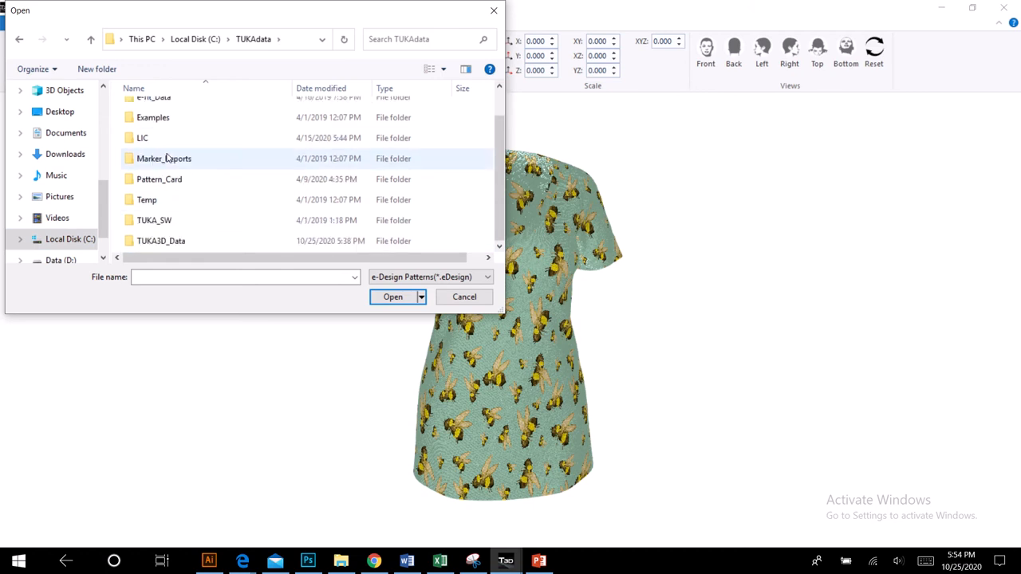
click(160, 240)
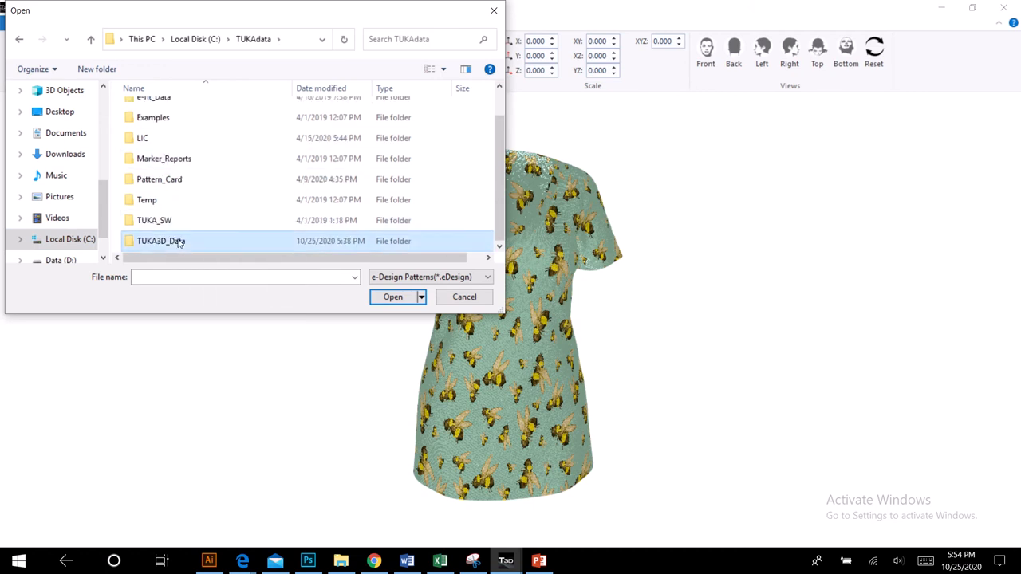
double_click(160, 241)
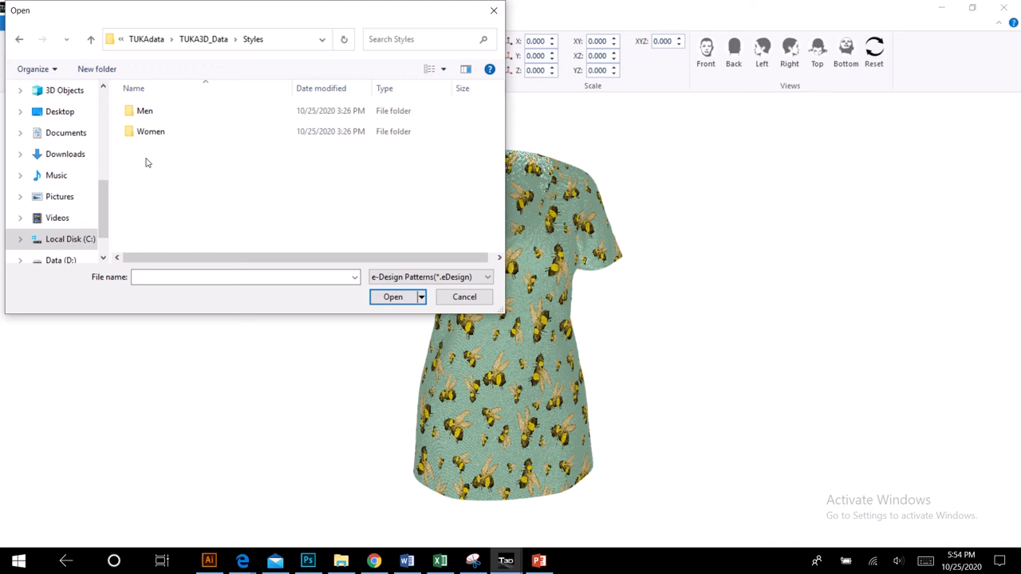
Browse Women > Knit Tops > Curved Hem VNeck_PlanarMap and select its .eDesign file.
double_click(150, 131)
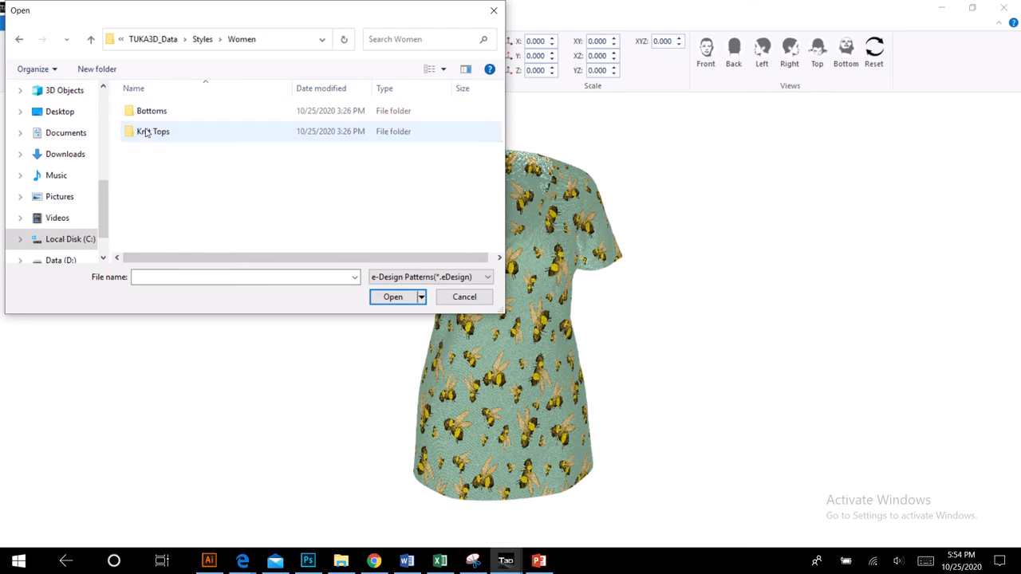
double_click(153, 131)
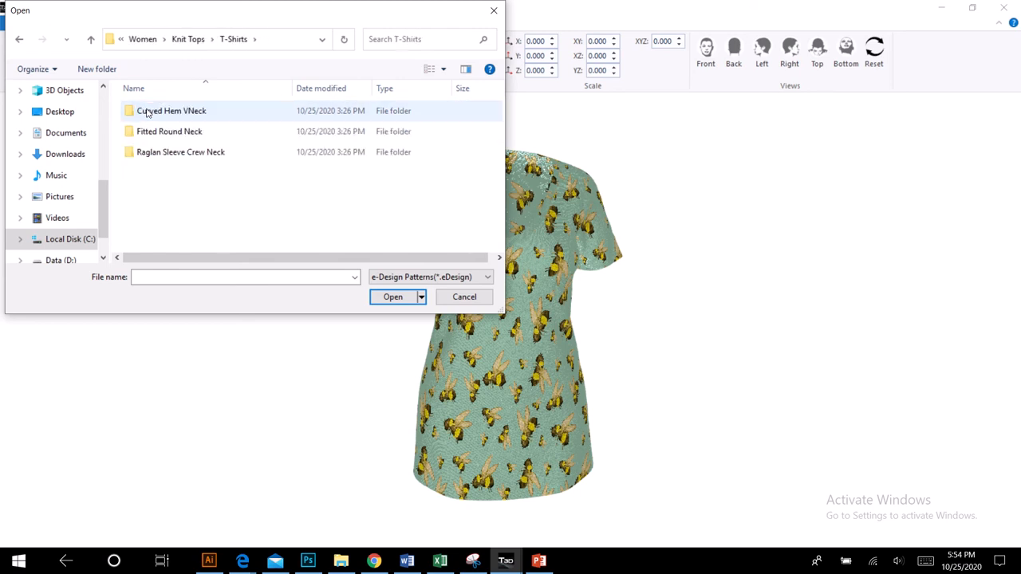
double_click(171, 111)
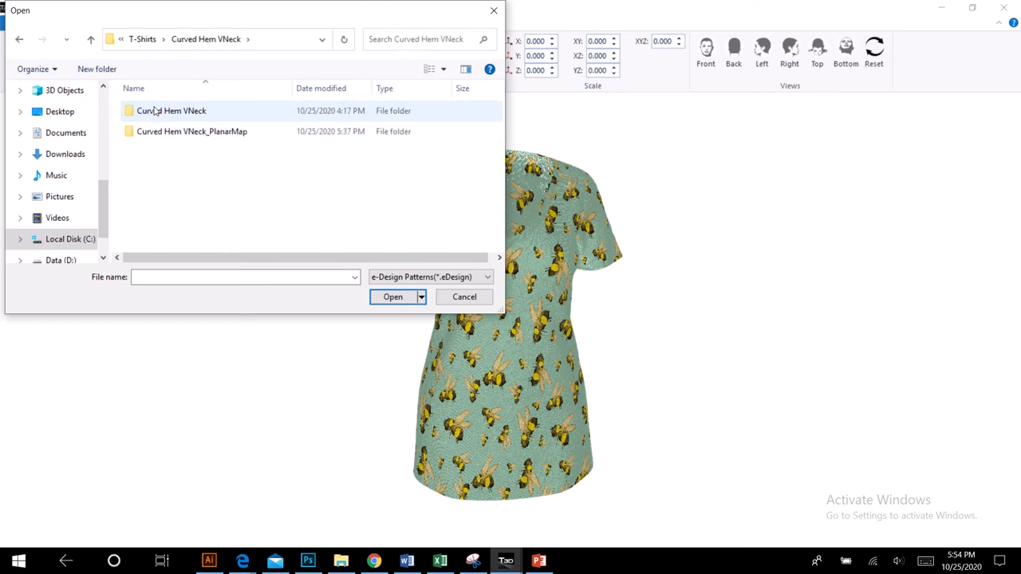
click(165, 157)
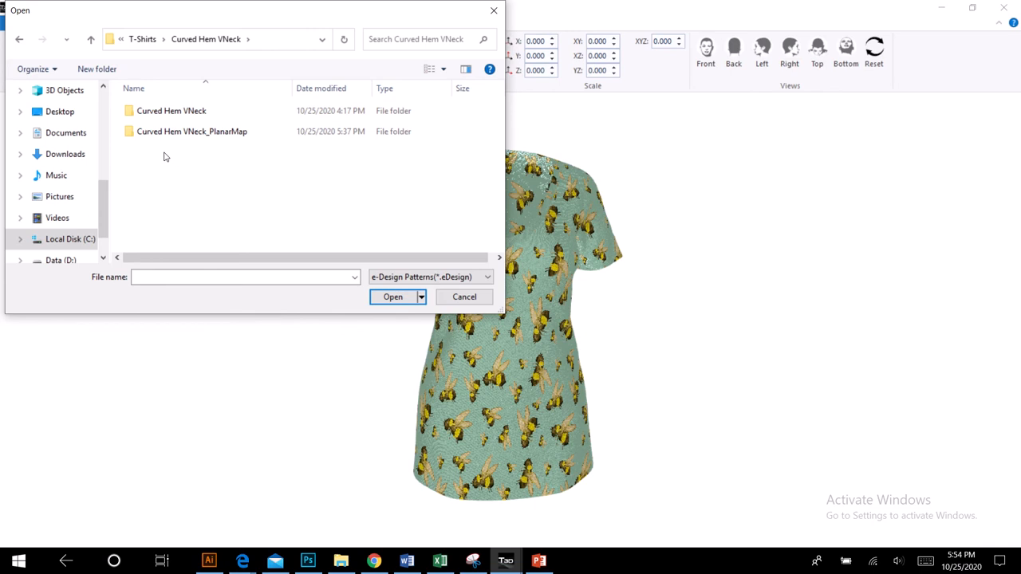
mouse_move(171, 110)
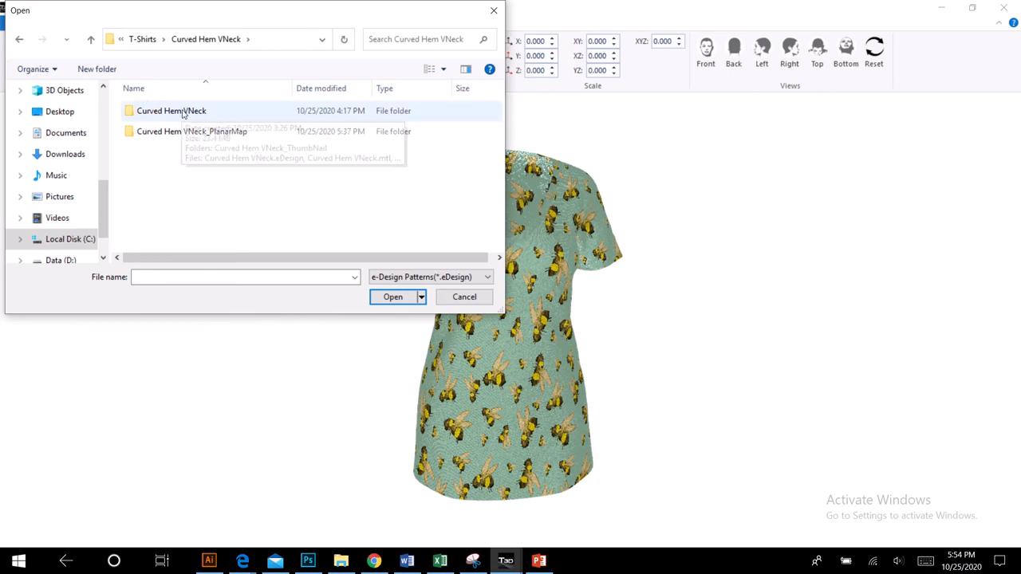
mouse_move(234, 148)
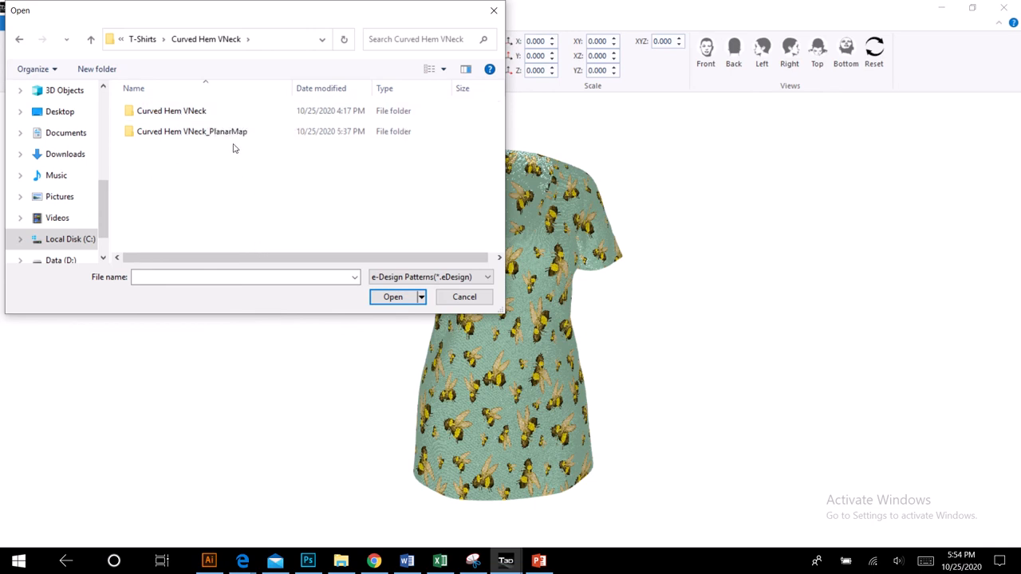
mouse_move(191, 131)
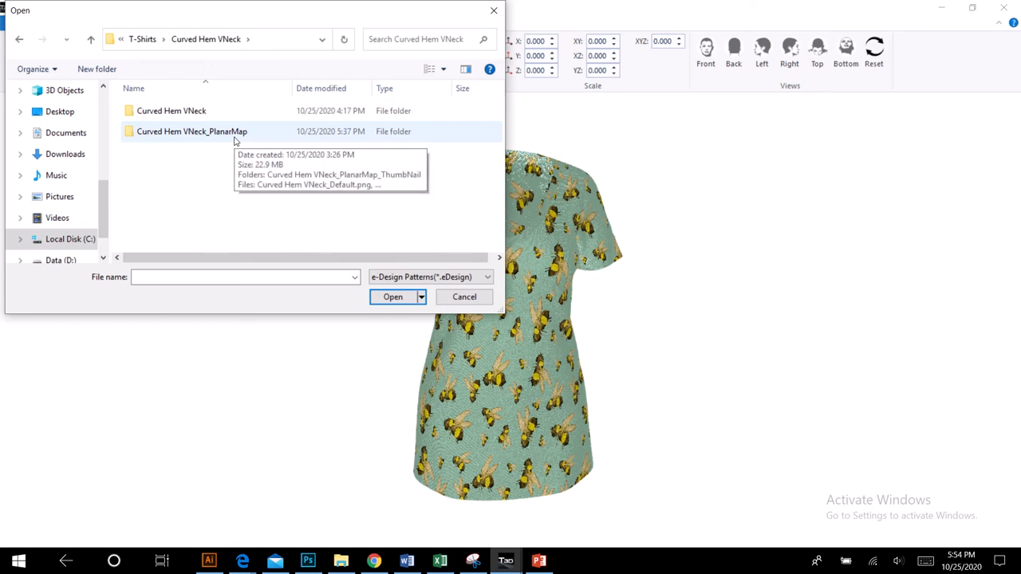
mouse_move(180, 138)
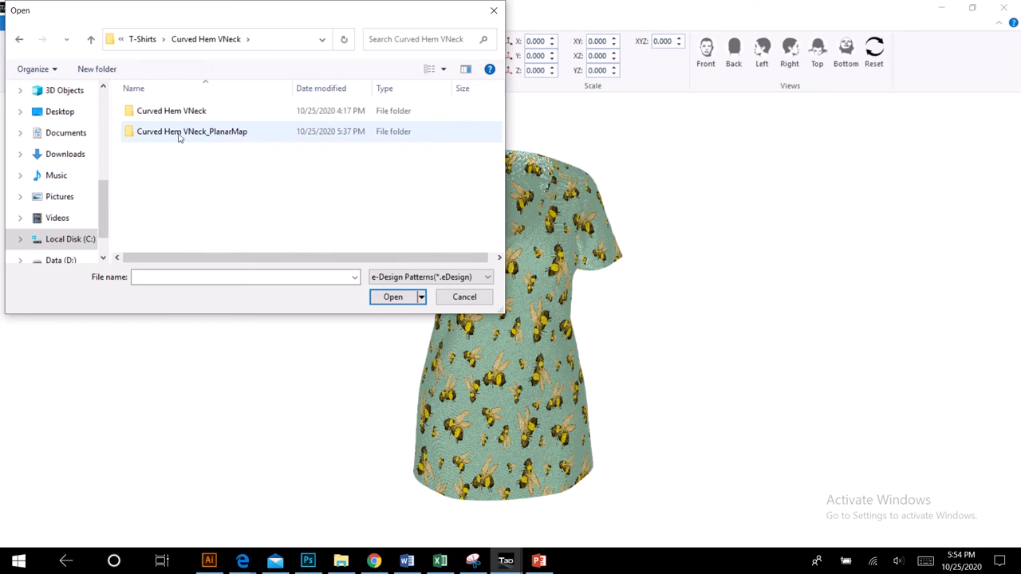
double_click(191, 130)
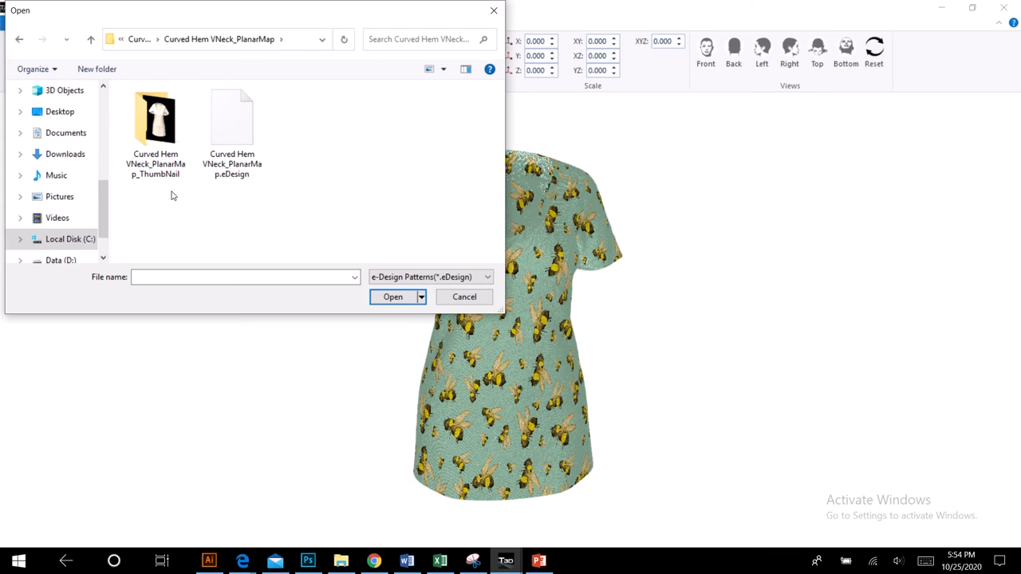
click(232, 120)
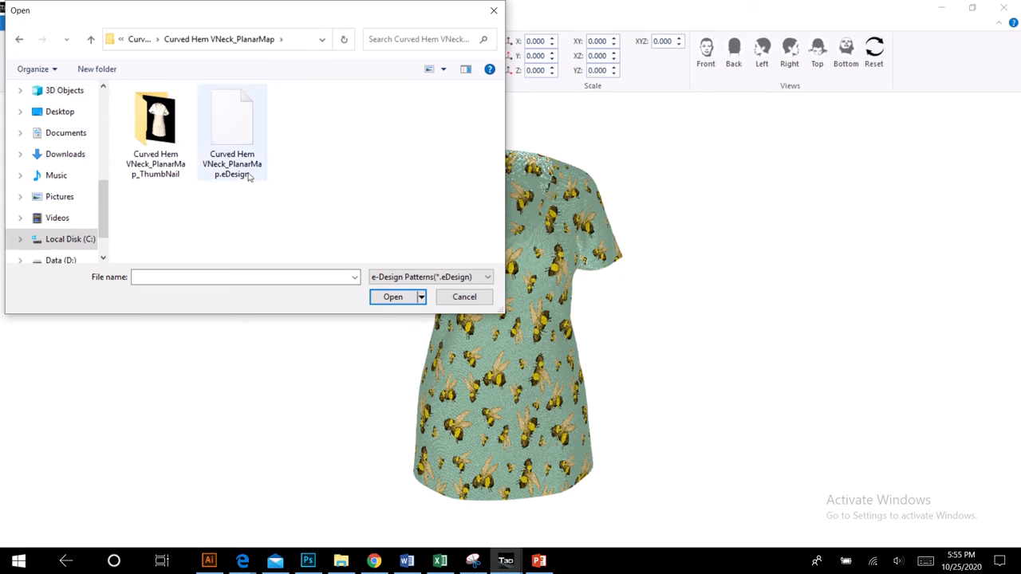
mouse_move(249, 174)
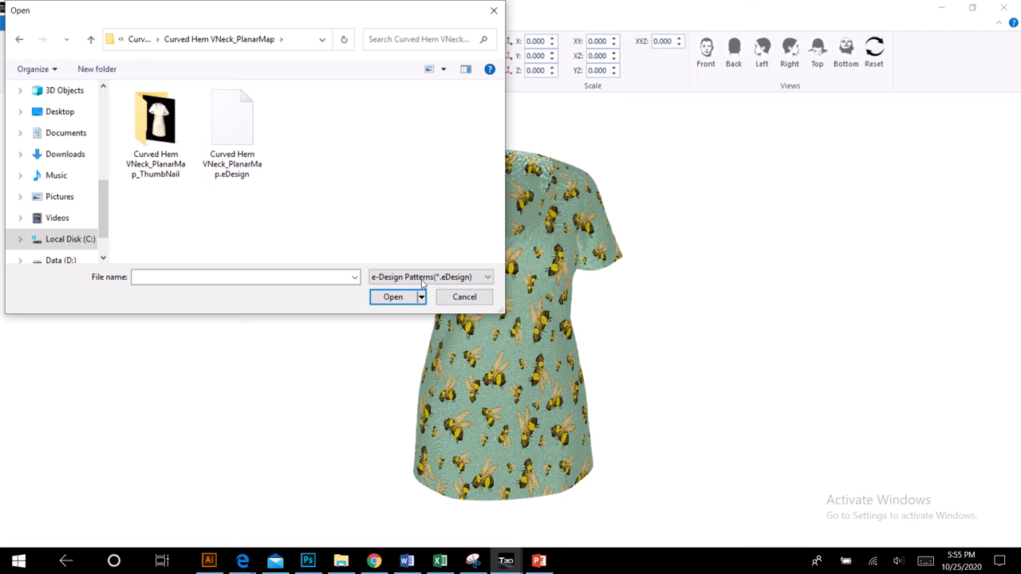
click(232, 120)
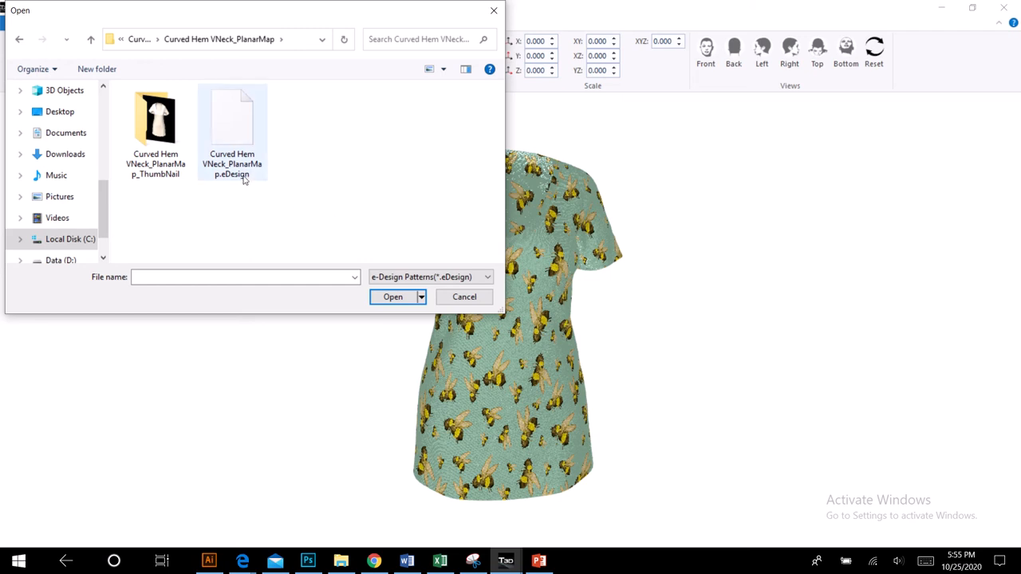
mouse_move(231, 147)
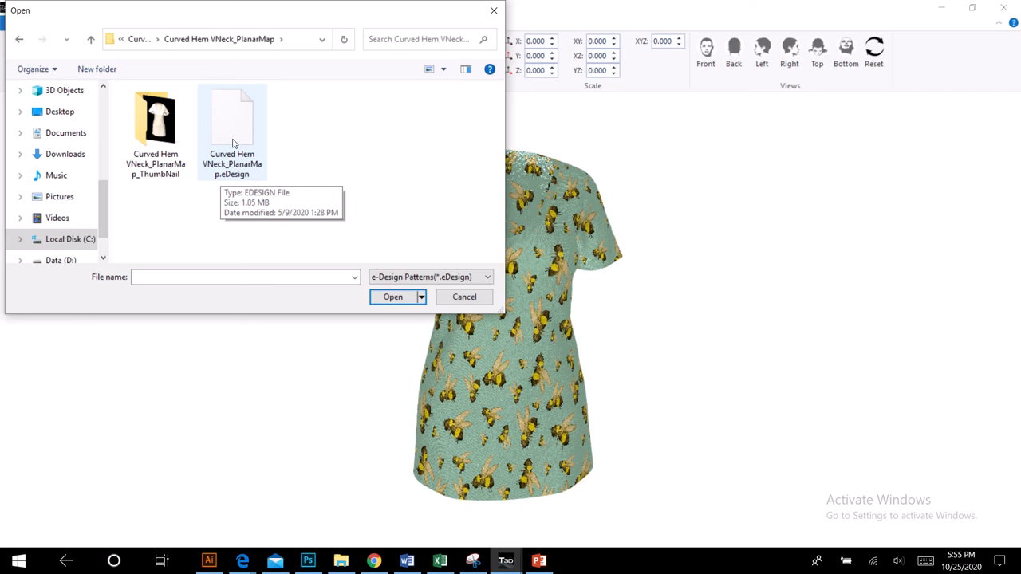
Load the Curved Hem VNeck_PlanarMap design, showing a plain untextured V-neck shirt.
click(393, 296)
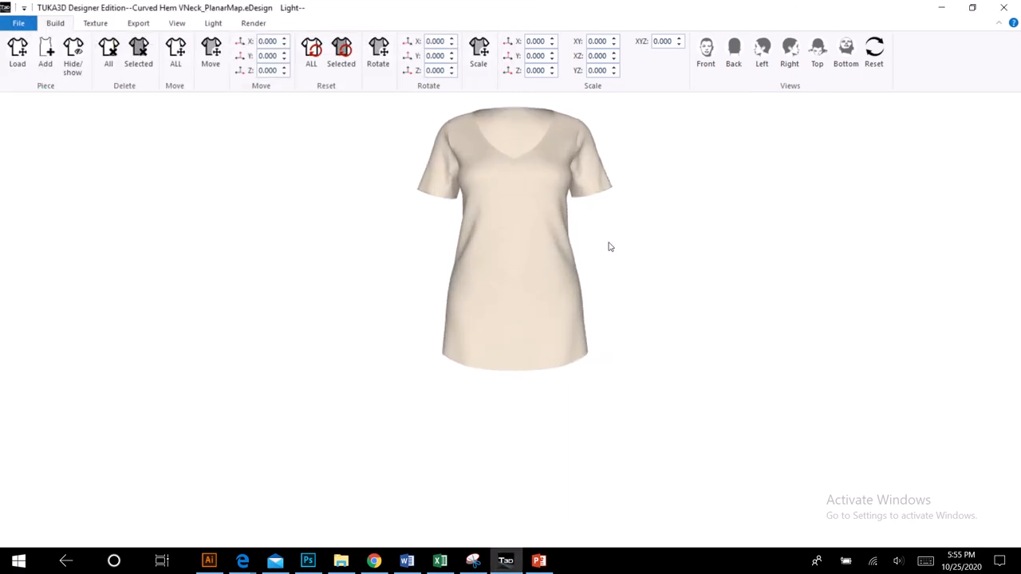
mouse_move(519, 464)
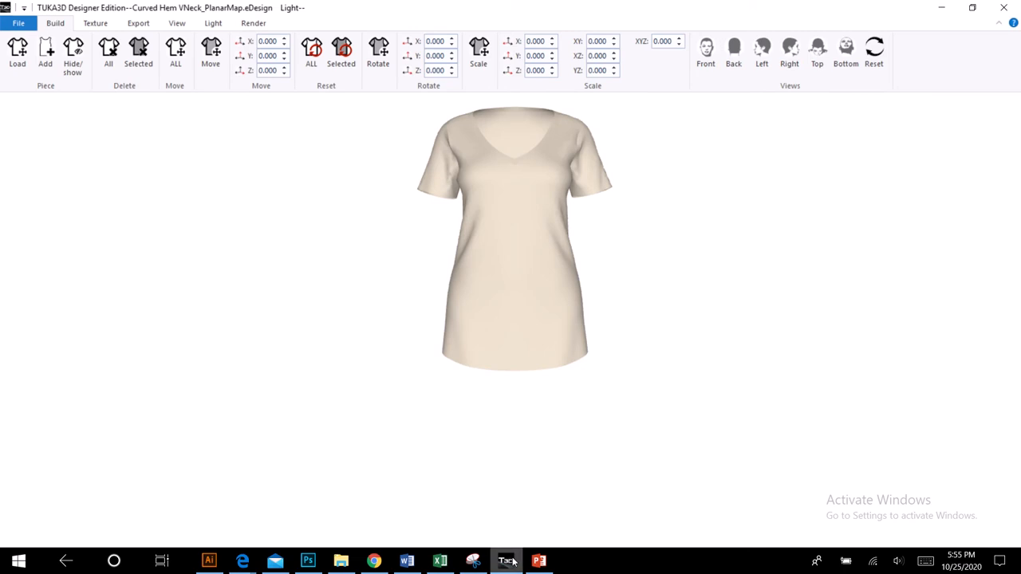
mouse_move(506, 560)
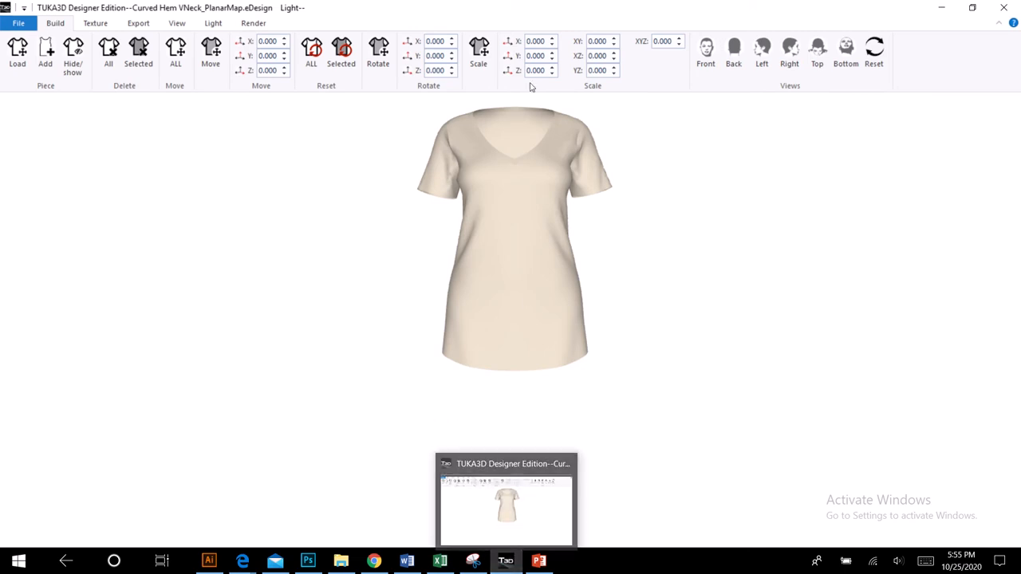
mouse_move(325, 559)
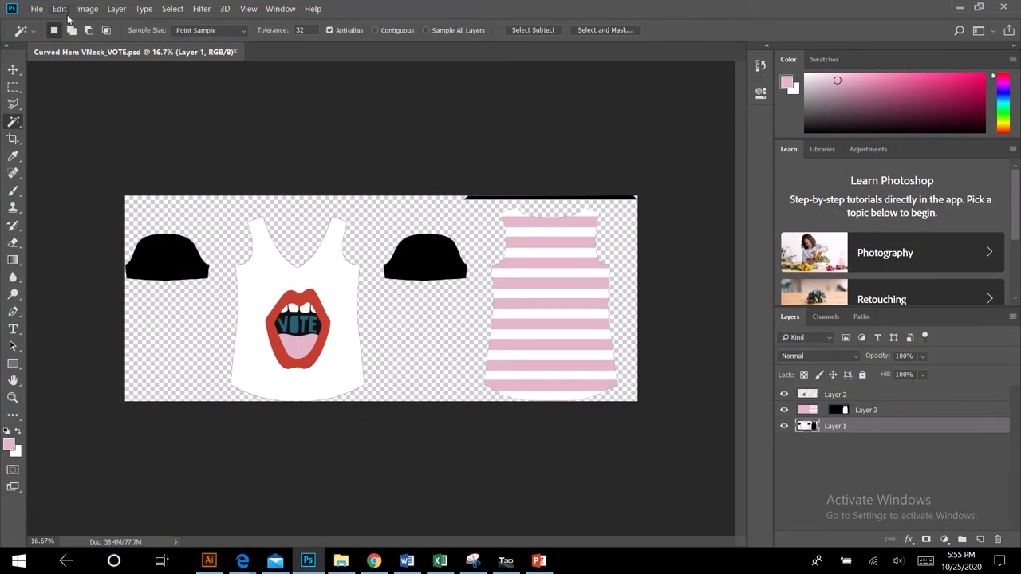
Open Curved Hem VNeck_Default.png from the Curved Hem VNeck_PlanarMap folder in Photoshop.
click(37, 9)
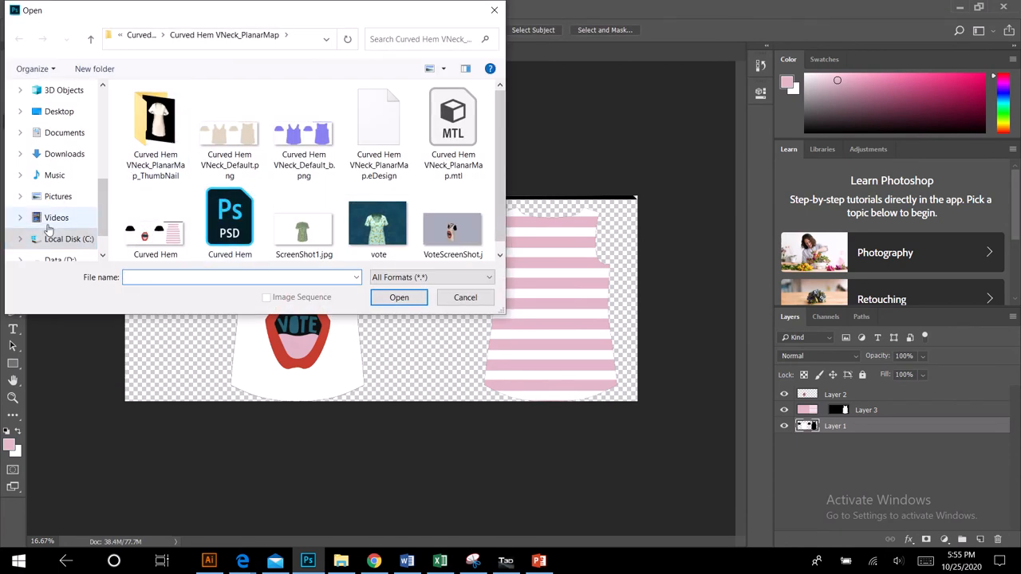
click(69, 238)
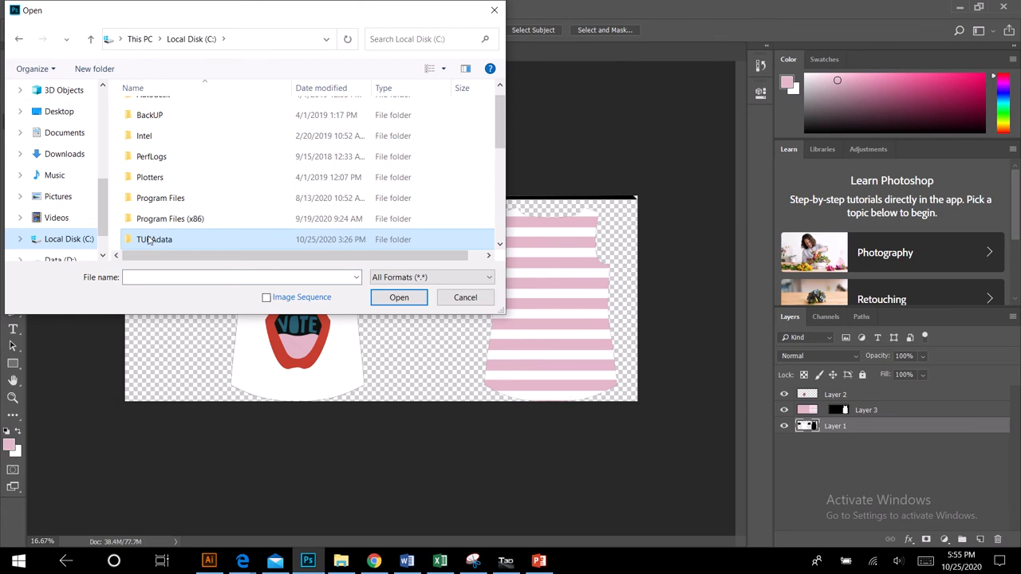
double_click(154, 239)
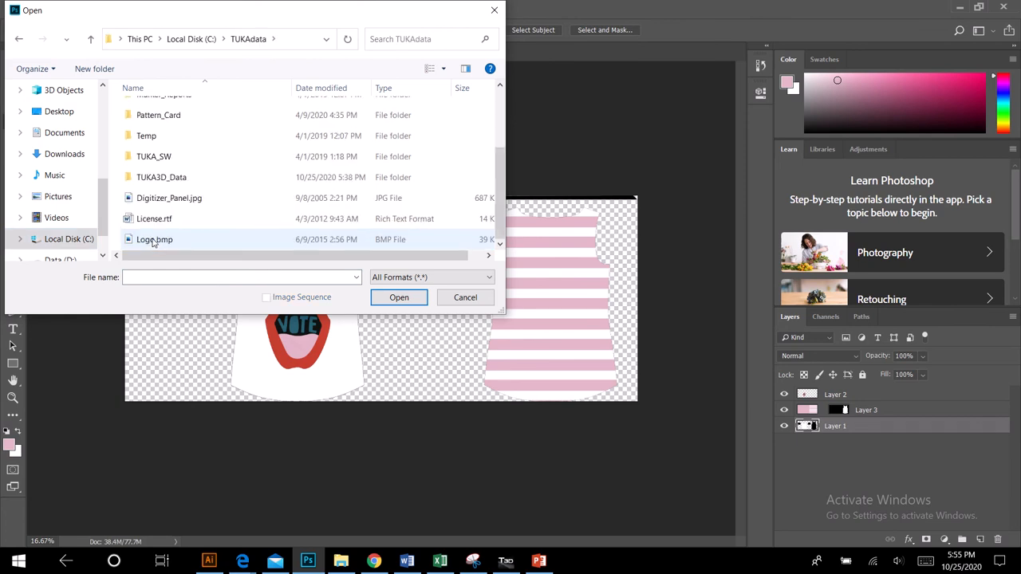
double_click(161, 177)
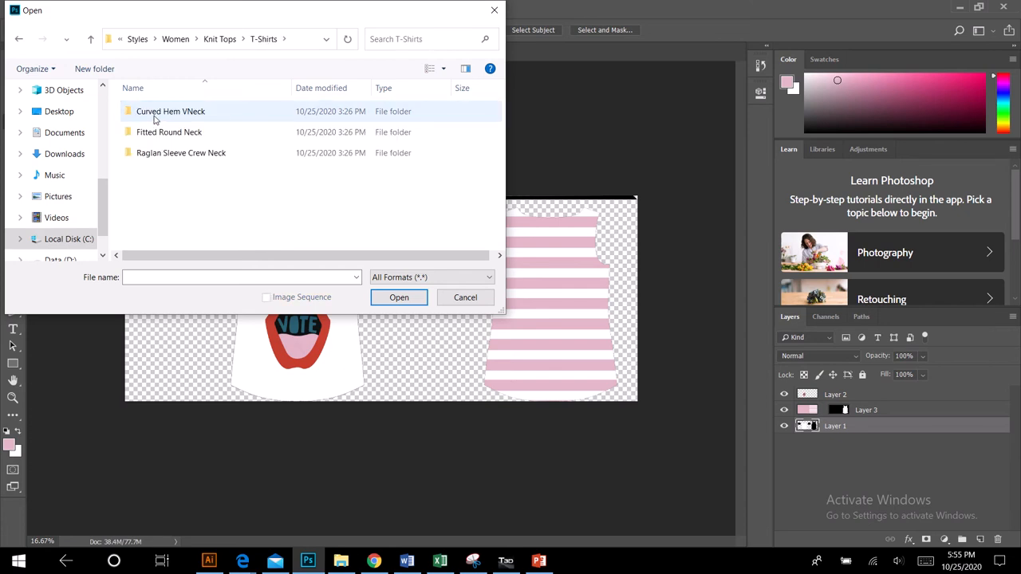
double_click(171, 111)
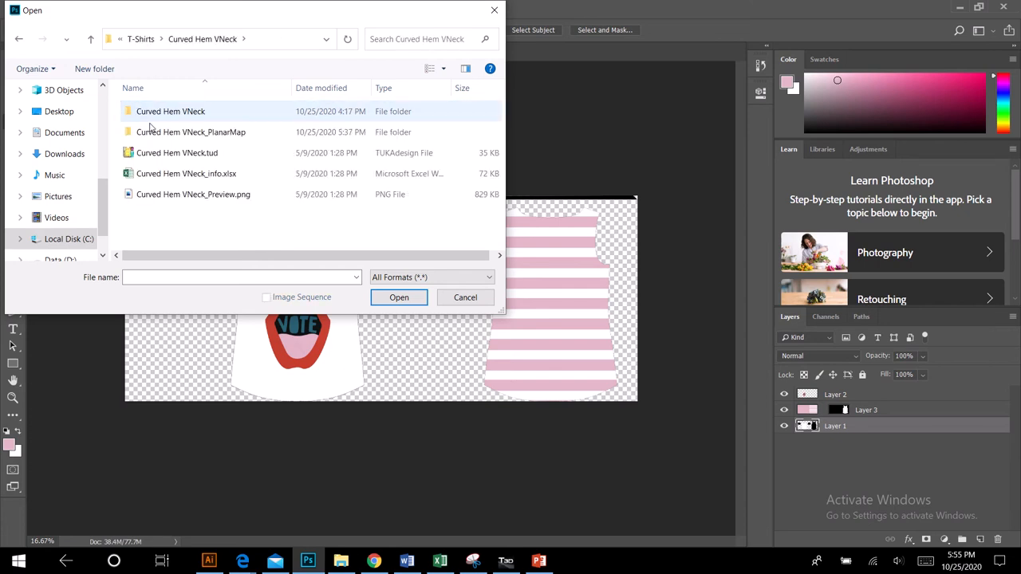
mouse_move(190, 131)
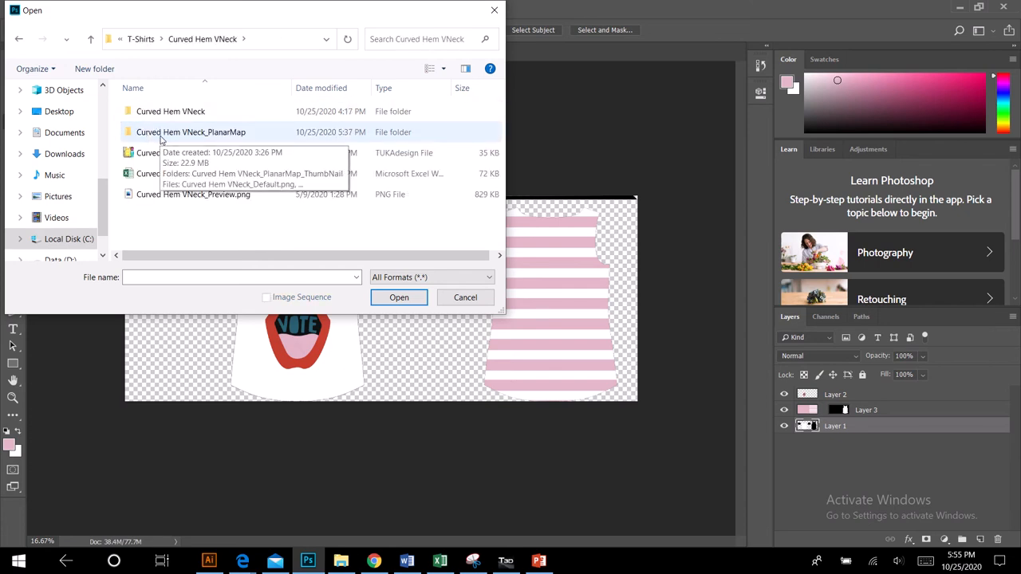
double_click(191, 131)
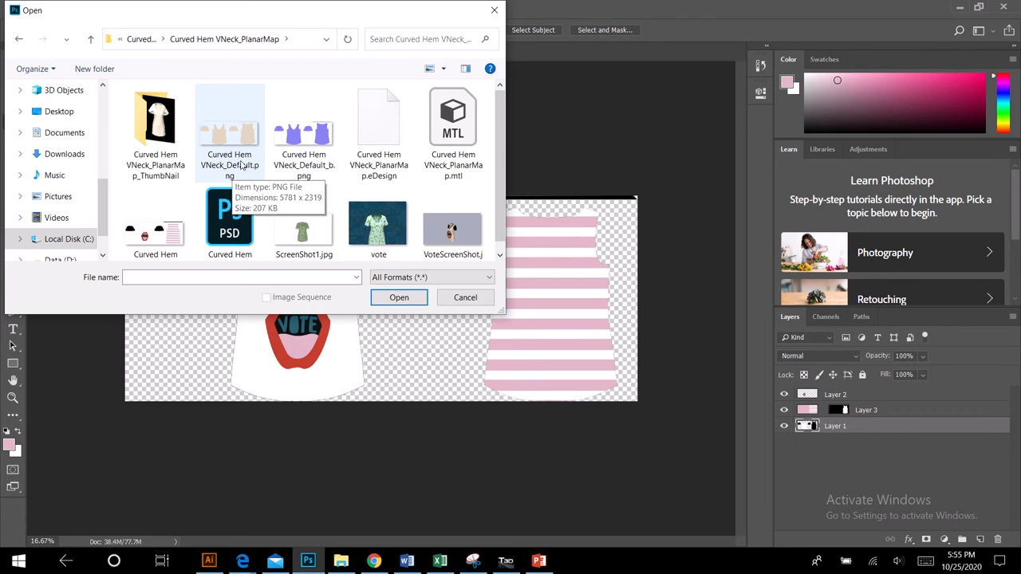
mouse_move(246, 164)
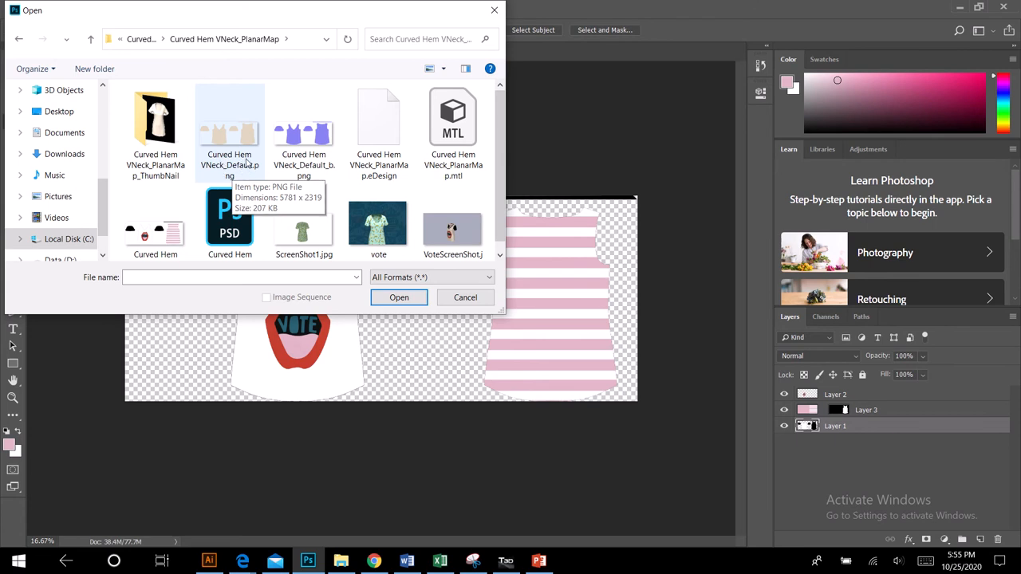
click(230, 132)
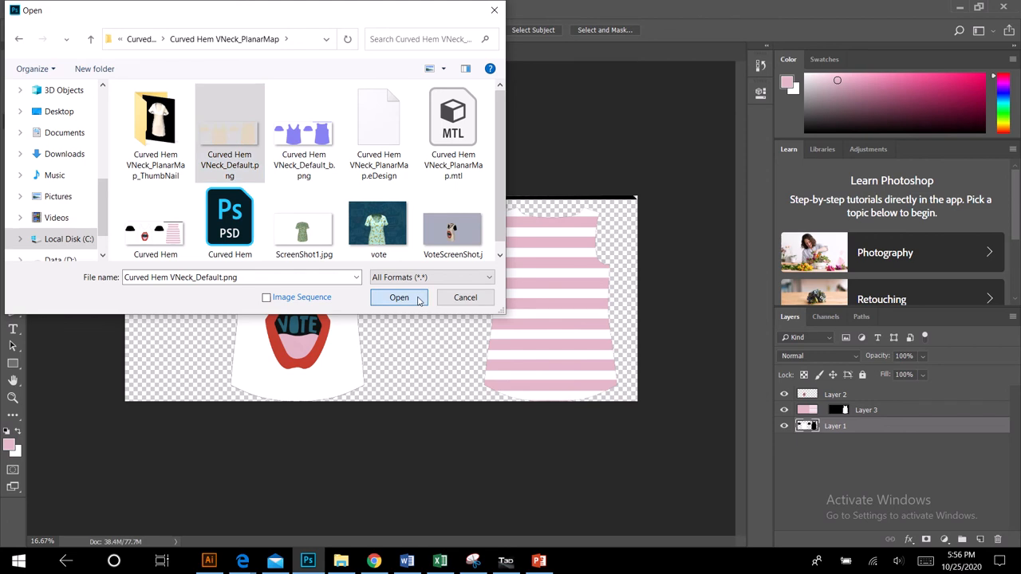
click(398, 296)
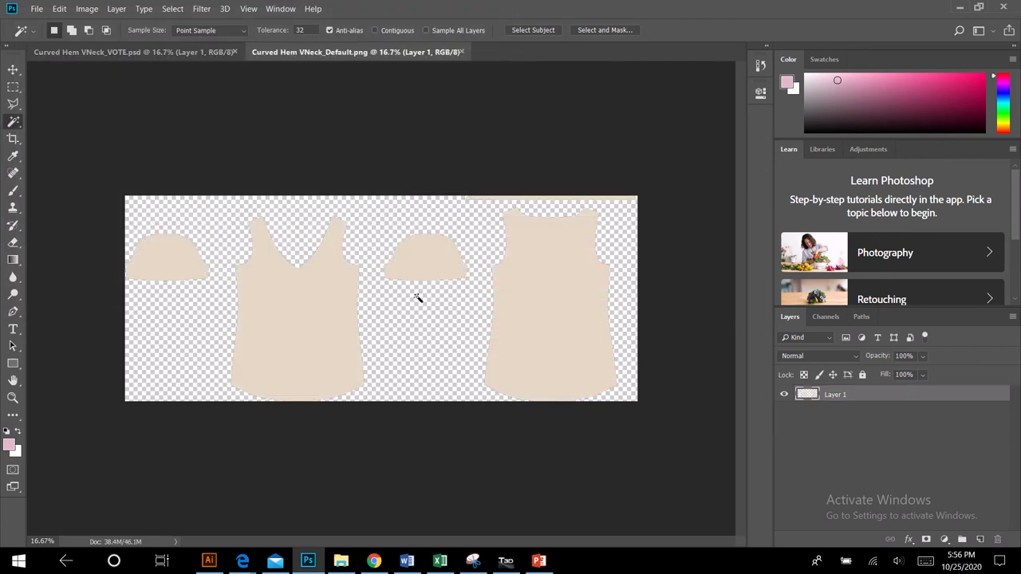
mouse_move(407, 277)
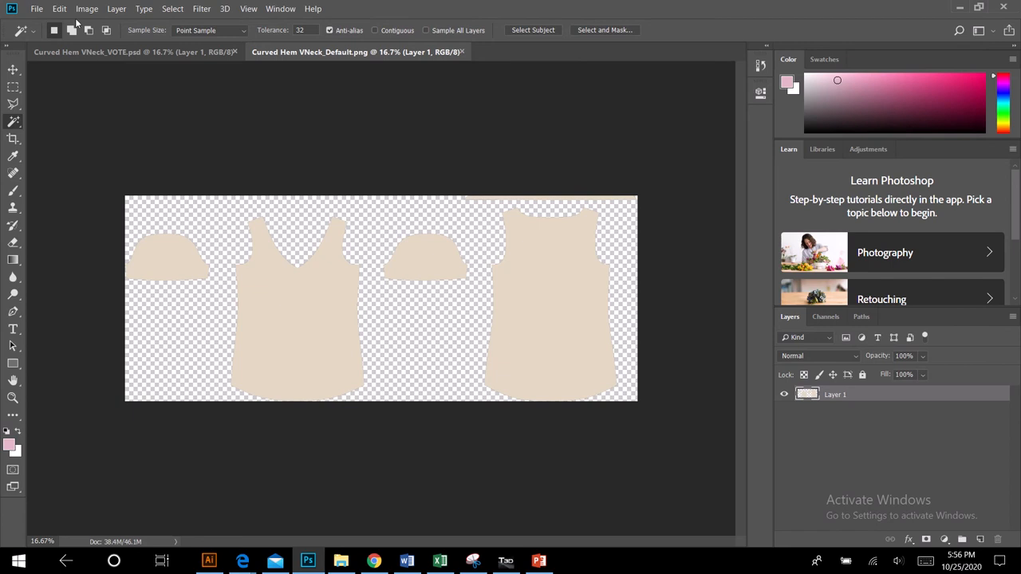
Save a copy of the map as Curved Hem VNeck_Colorway1.png, accepting the PNG options.
click(37, 9)
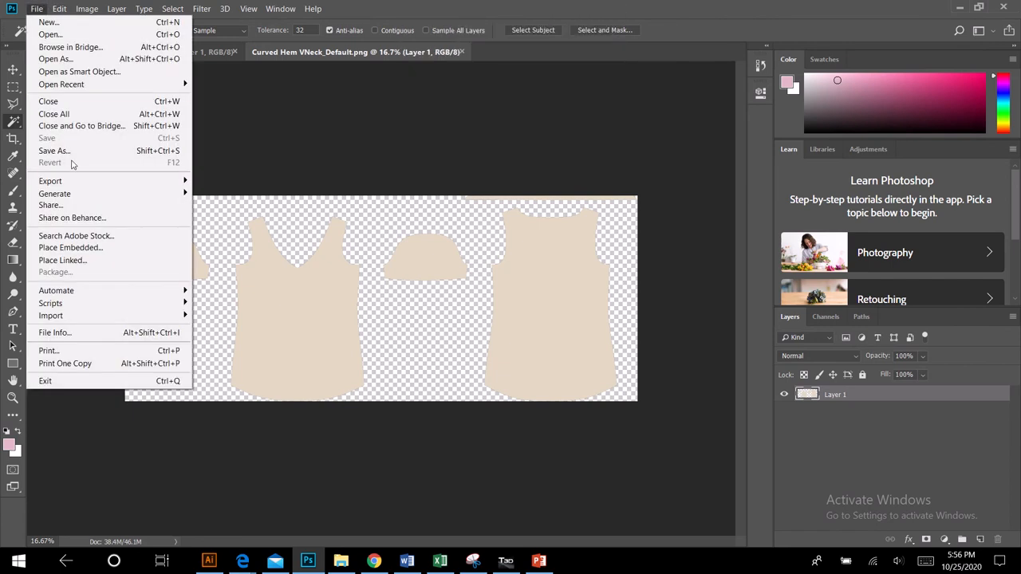
click(53, 150)
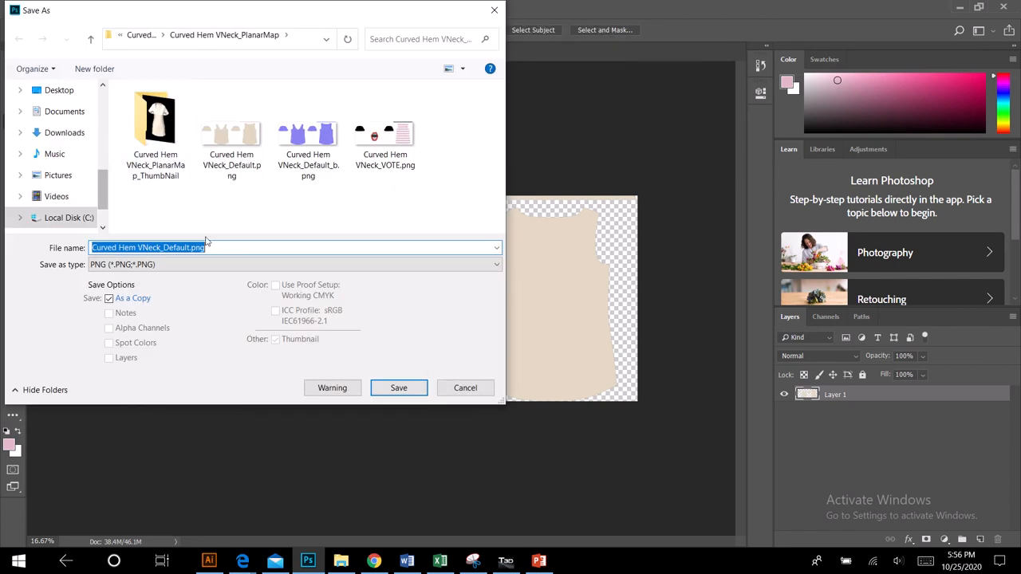
click(191, 248)
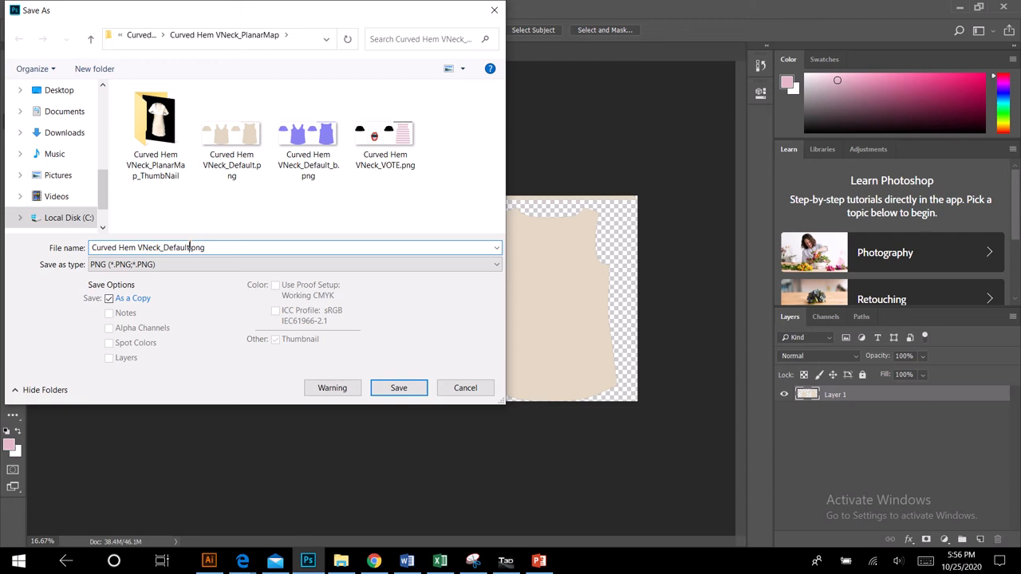
double_click(176, 247)
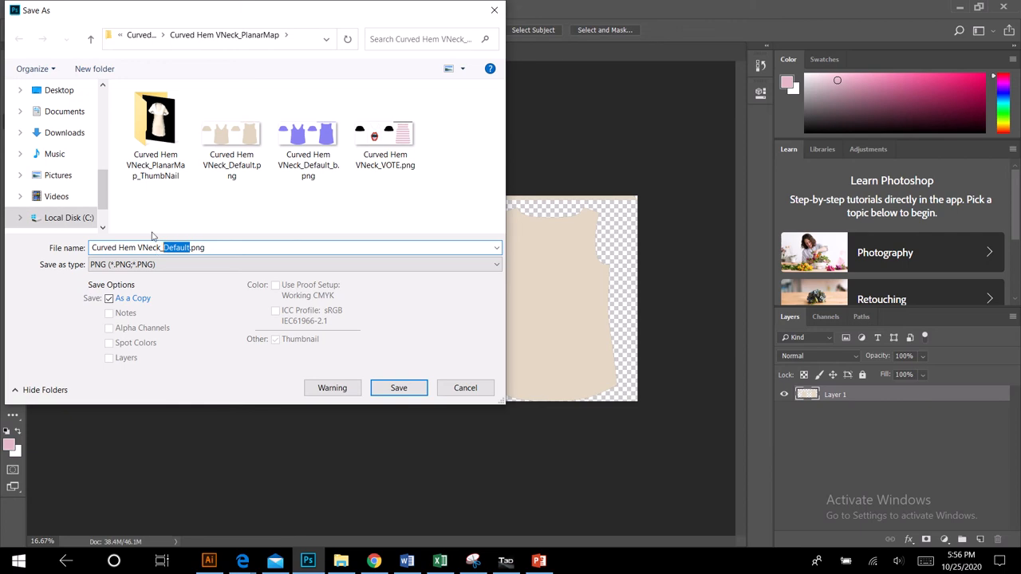
text(Colorway1)
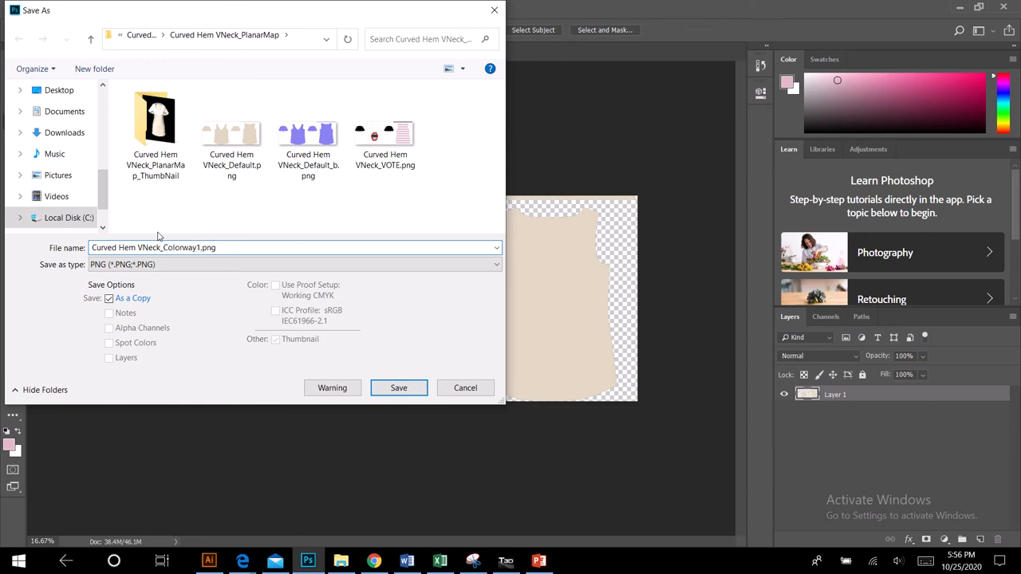
click(398, 387)
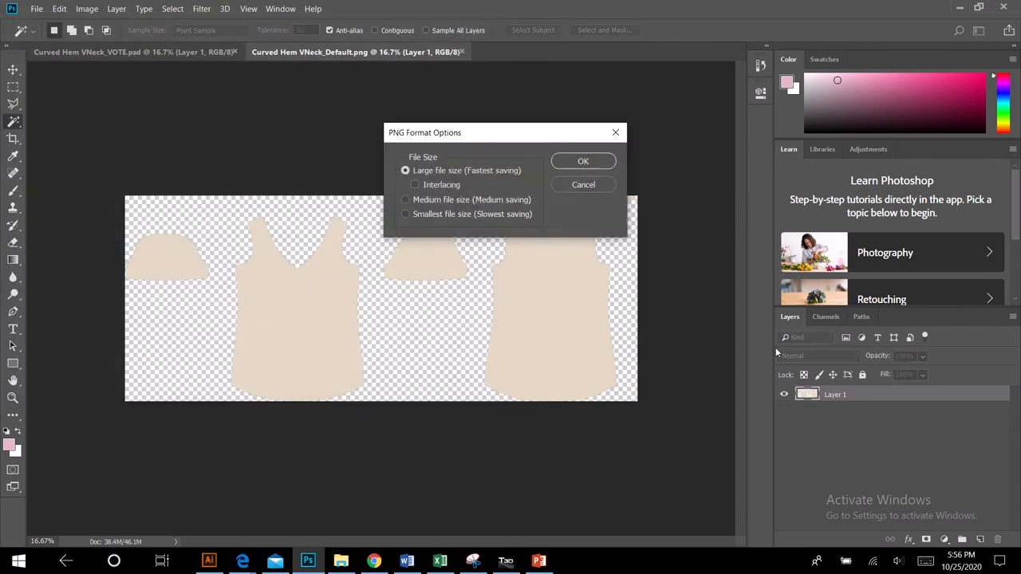
click(583, 160)
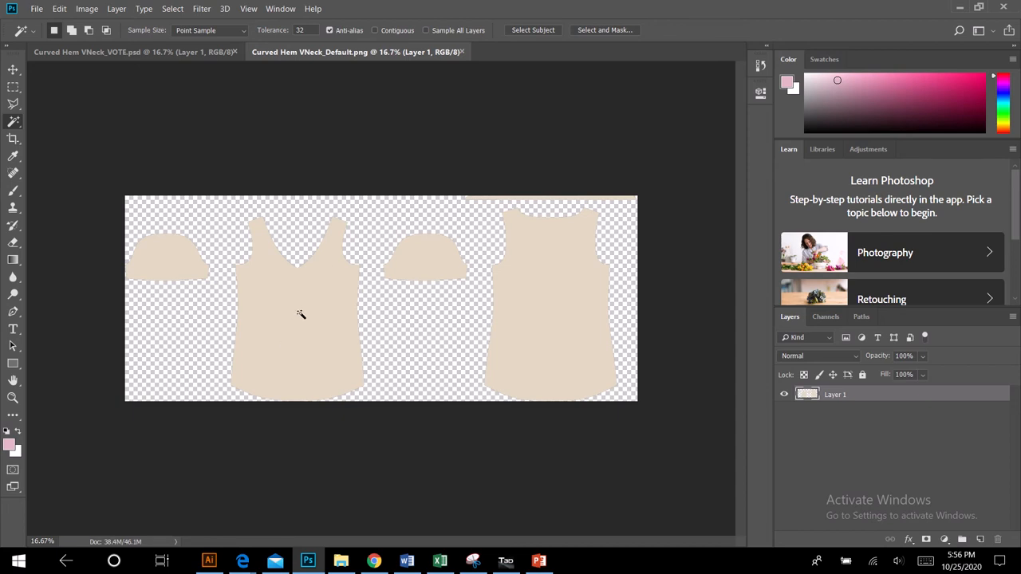
mouse_move(288, 365)
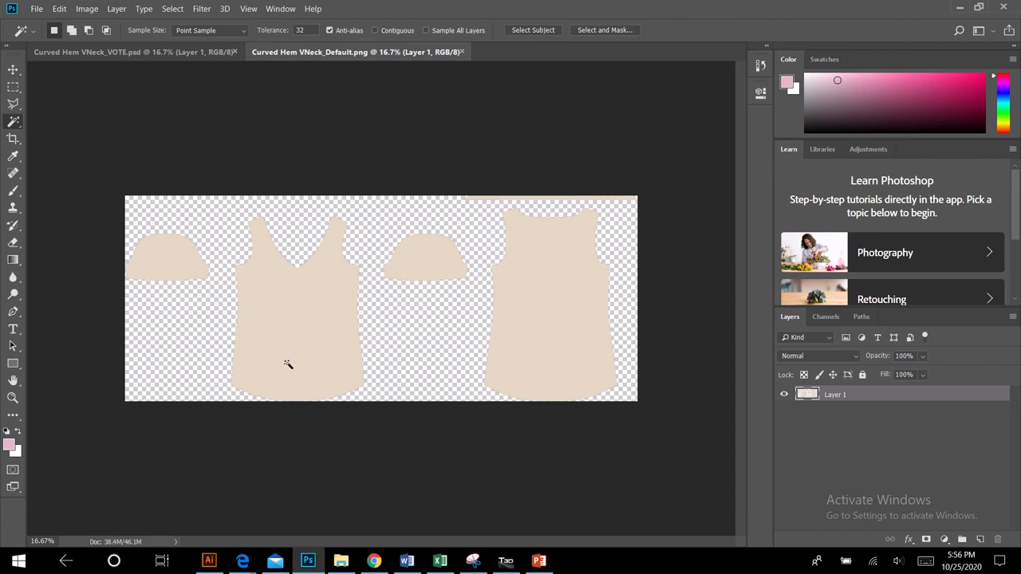
mouse_move(98, 250)
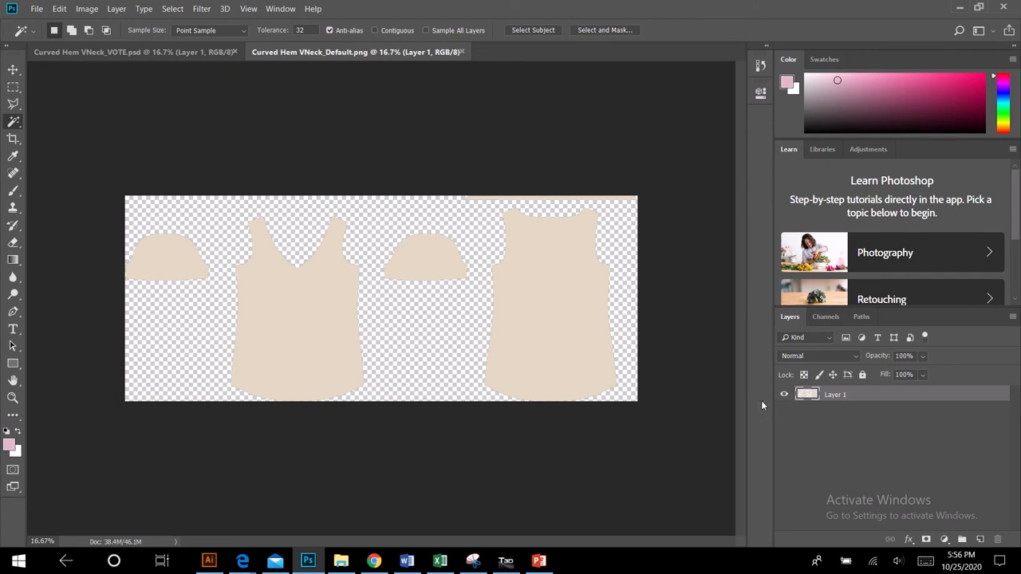
mouse_move(549, 401)
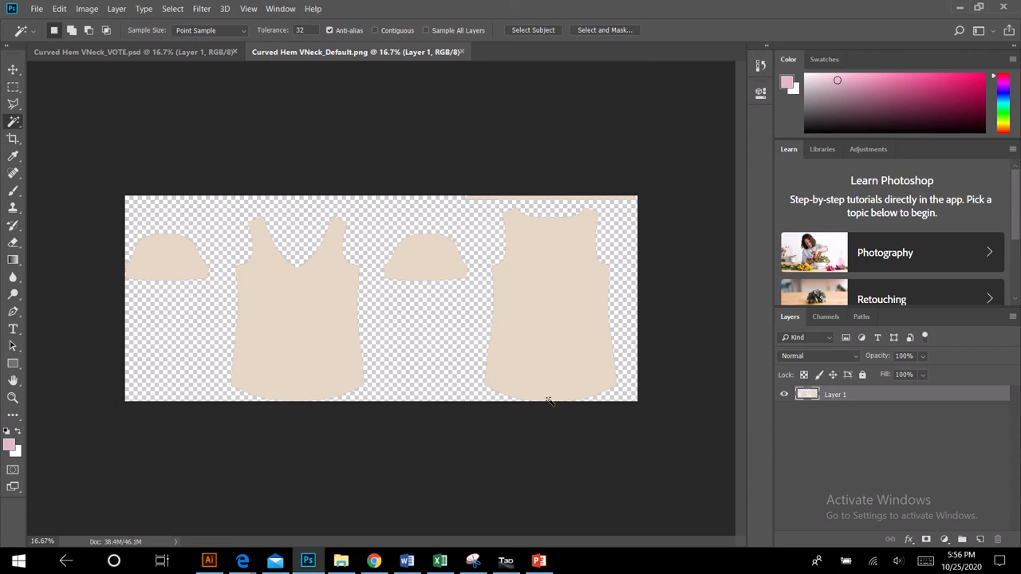
mouse_move(453, 335)
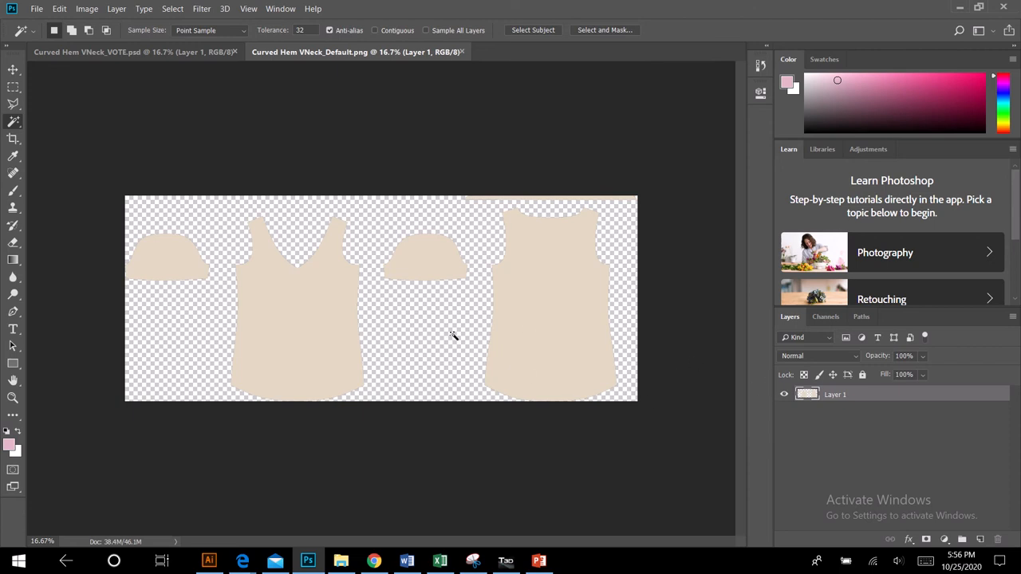
mouse_move(273, 327)
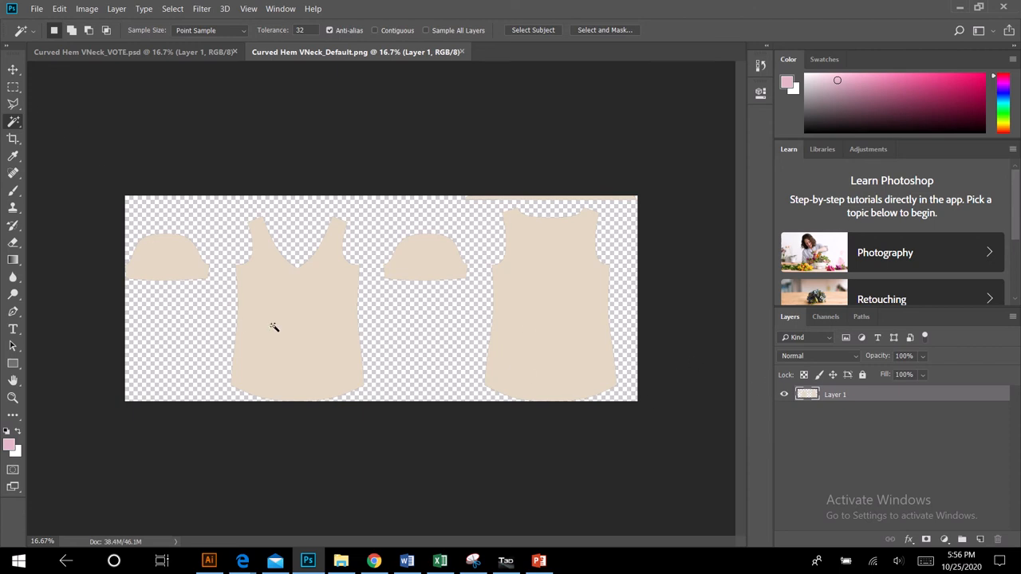
click(274, 327)
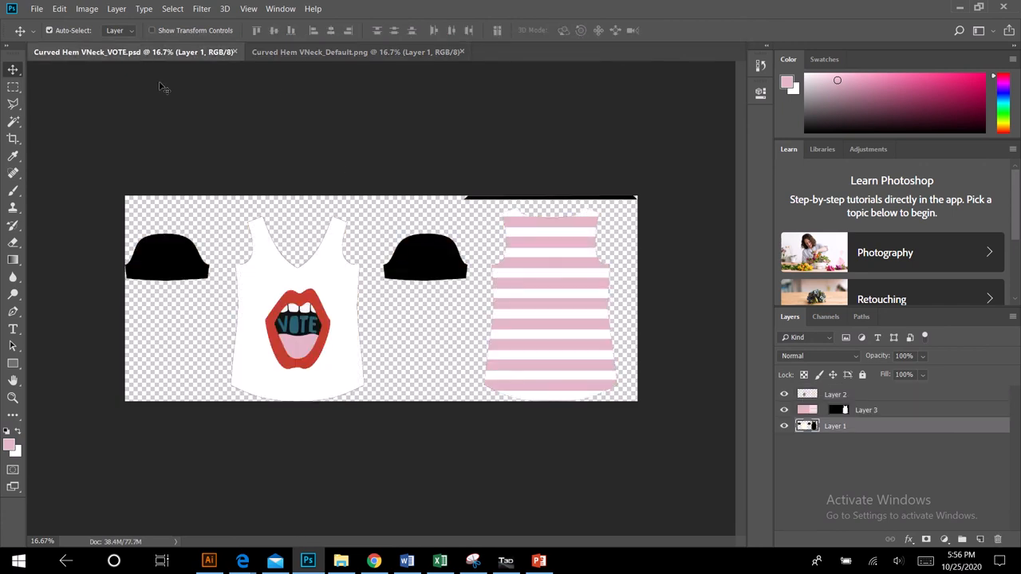
mouse_move(336, 273)
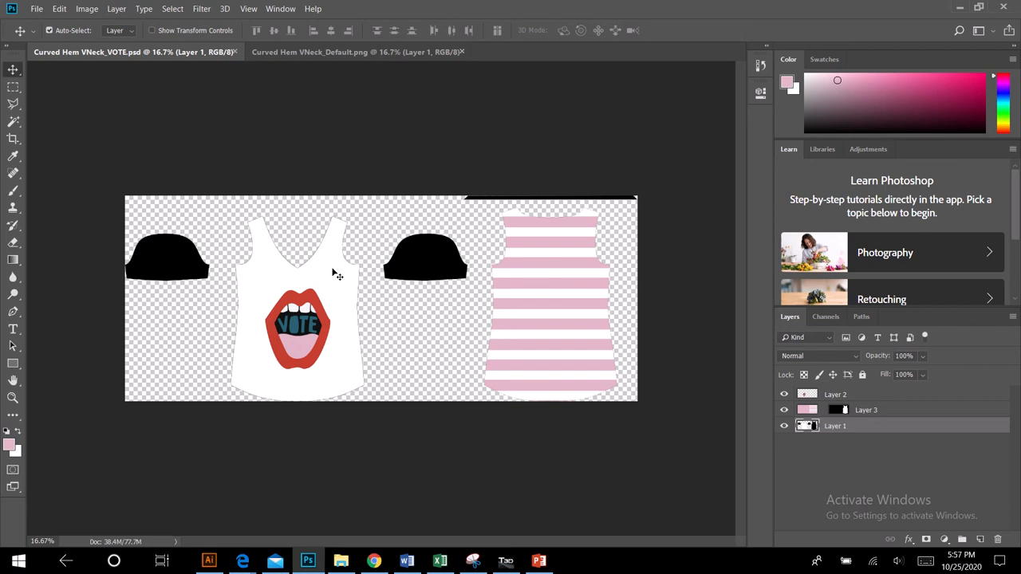
mouse_move(532, 324)
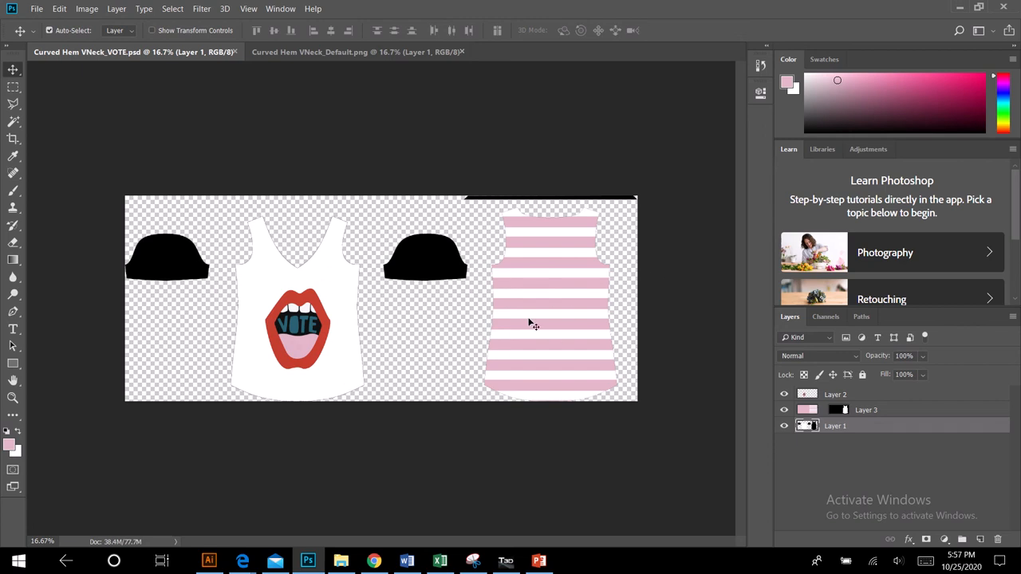
mouse_move(225, 239)
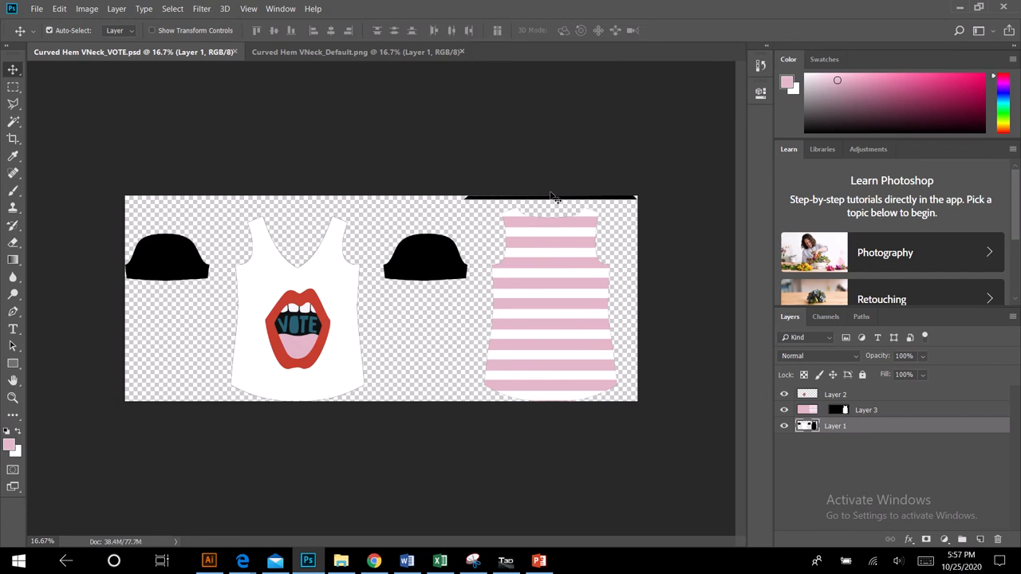
mouse_move(358, 490)
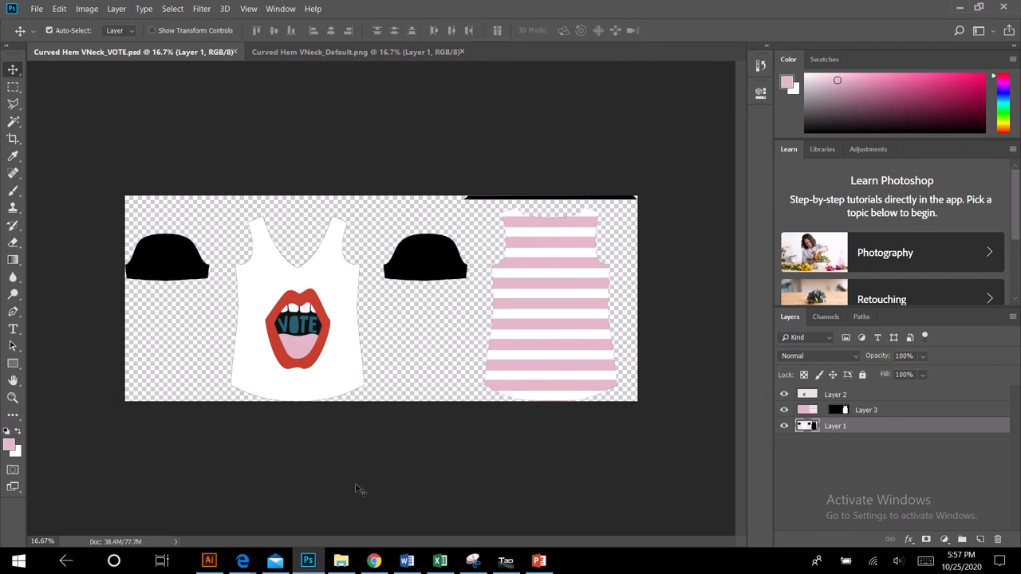
mouse_move(118, 60)
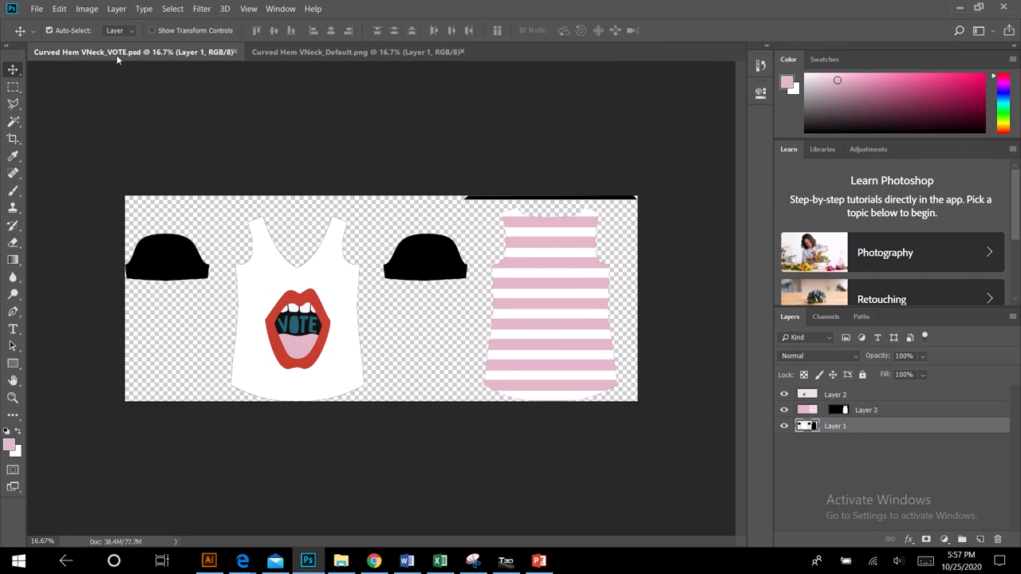
mouse_move(119, 51)
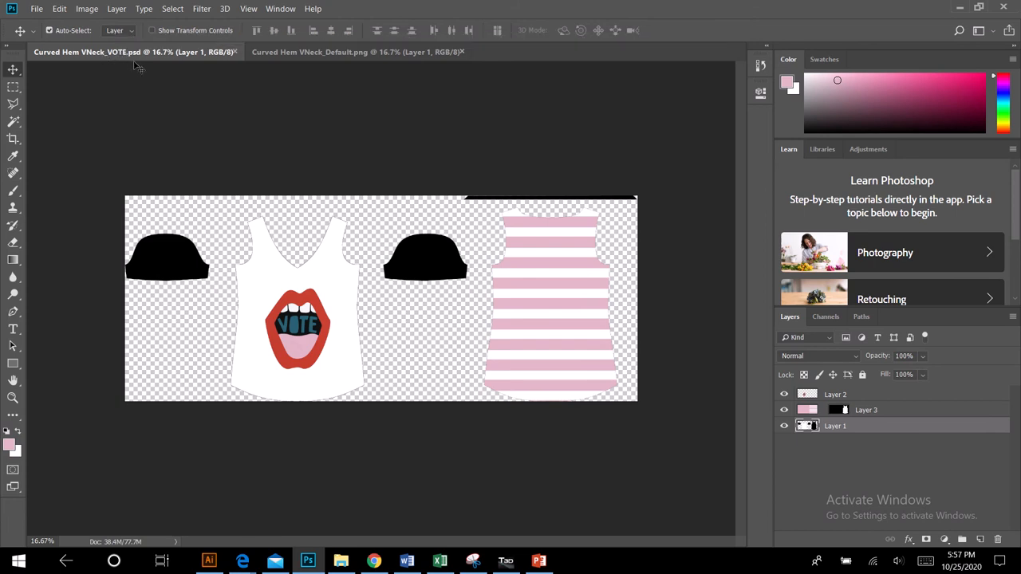
Save the VOTE map as Curved Hem VNeck_VOTE.png, replacing the existing file.
click(37, 8)
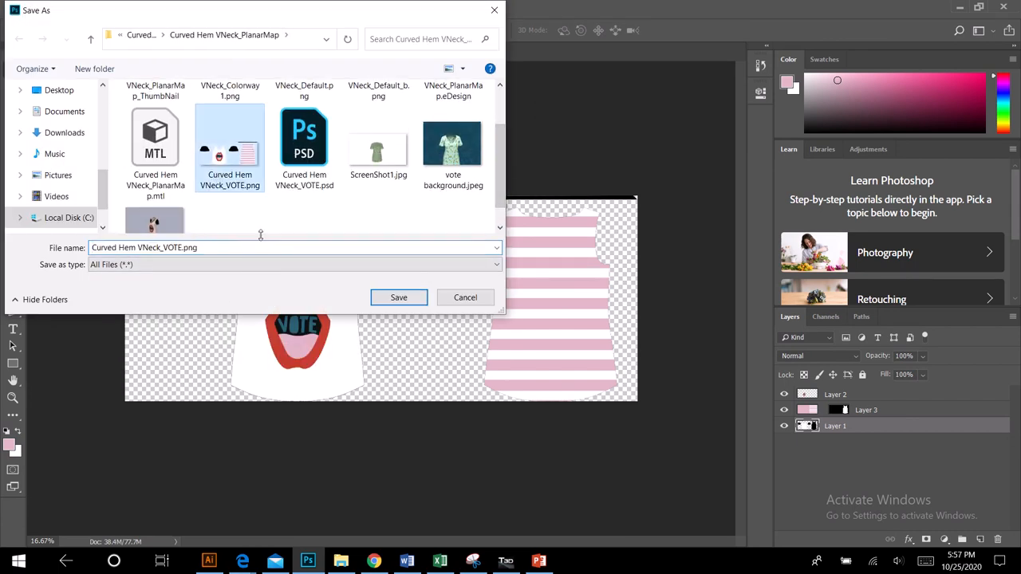
click(399, 297)
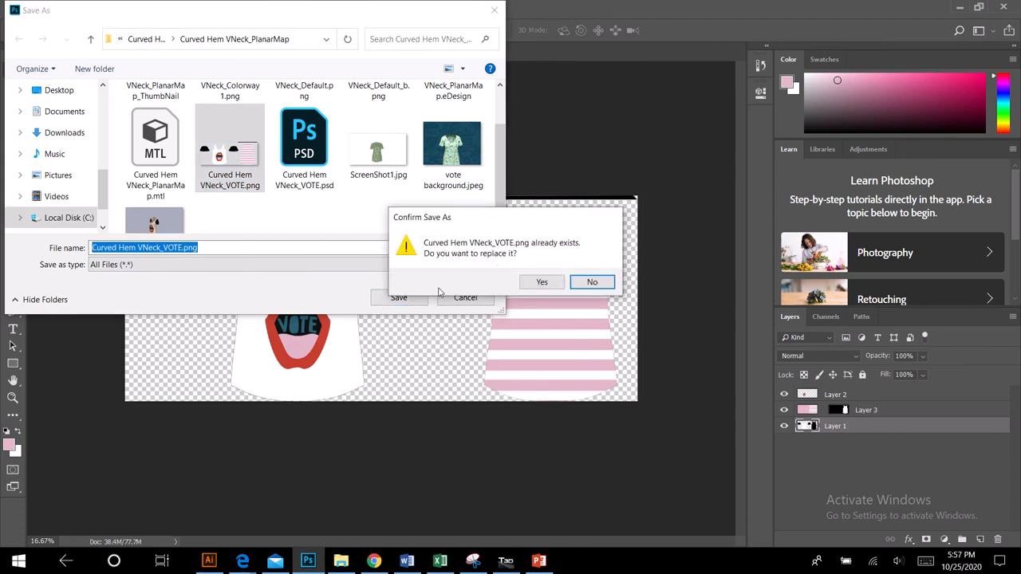
click(541, 282)
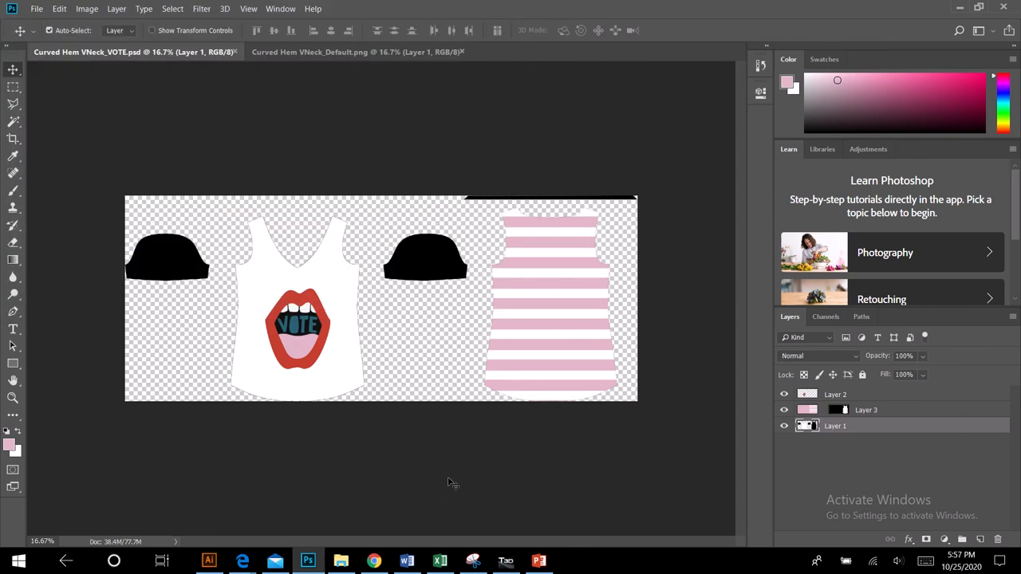
mouse_move(550, 486)
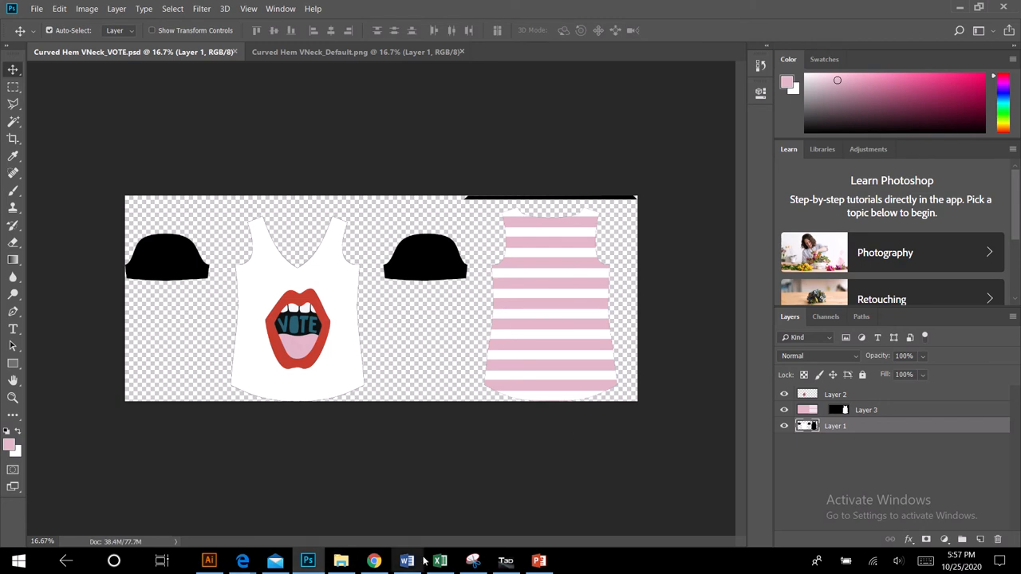
mouse_move(506, 560)
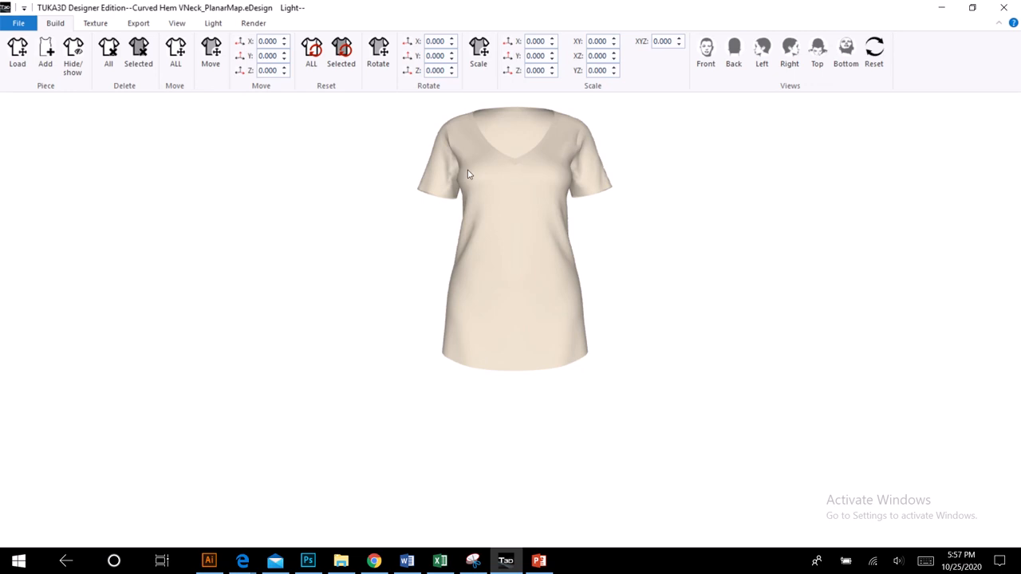
mouse_move(162, 102)
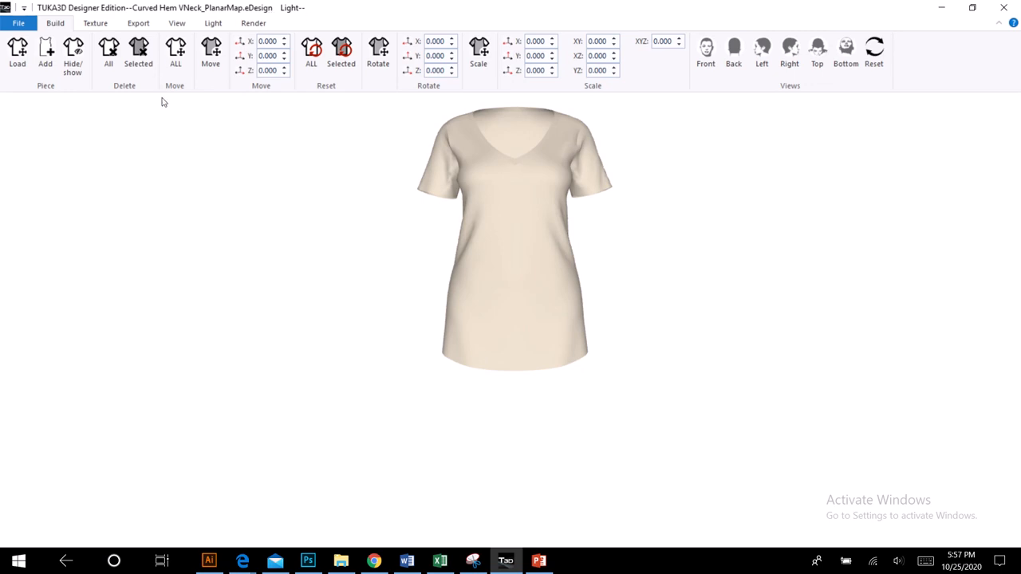
Choose To All from the Texture dropdown on TUKA3D's Texture tab.
click(95, 22)
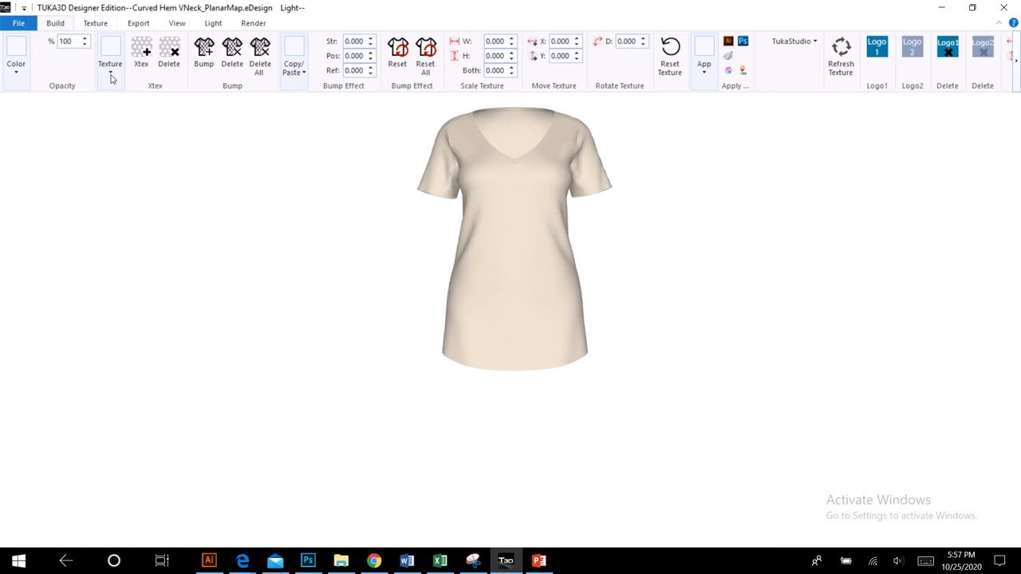
mouse_move(111, 80)
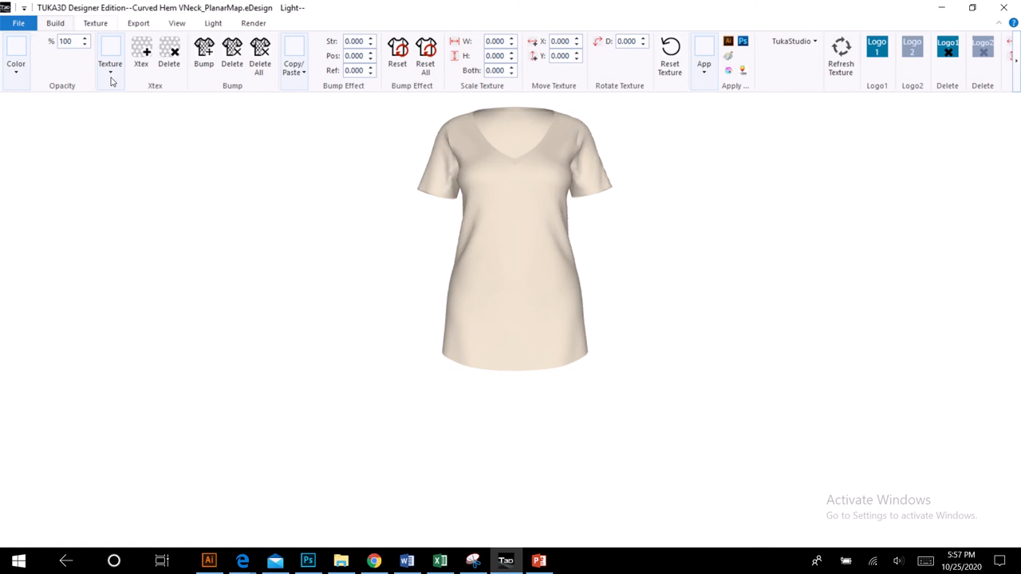
click(110, 46)
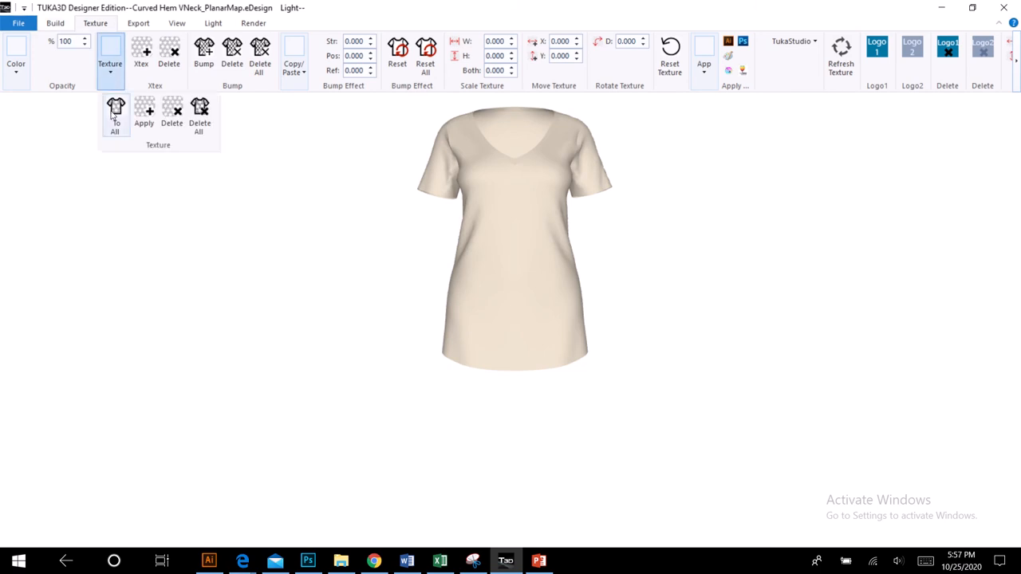
click(116, 116)
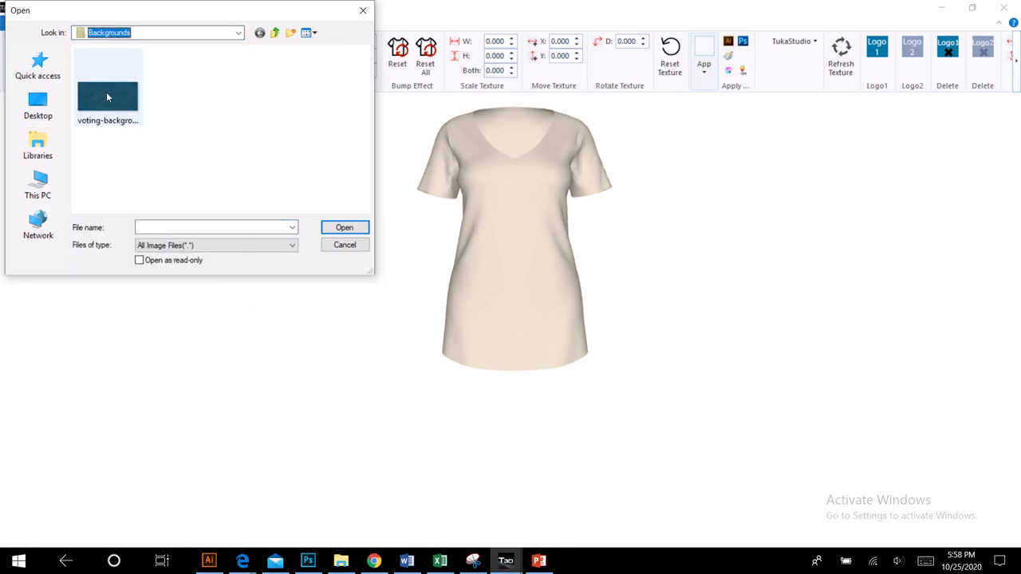
Browse to the Raglan Sleeve Crew Neck_PlanarMap ThumbNail folder, then cancel without picking an image.
click(238, 32)
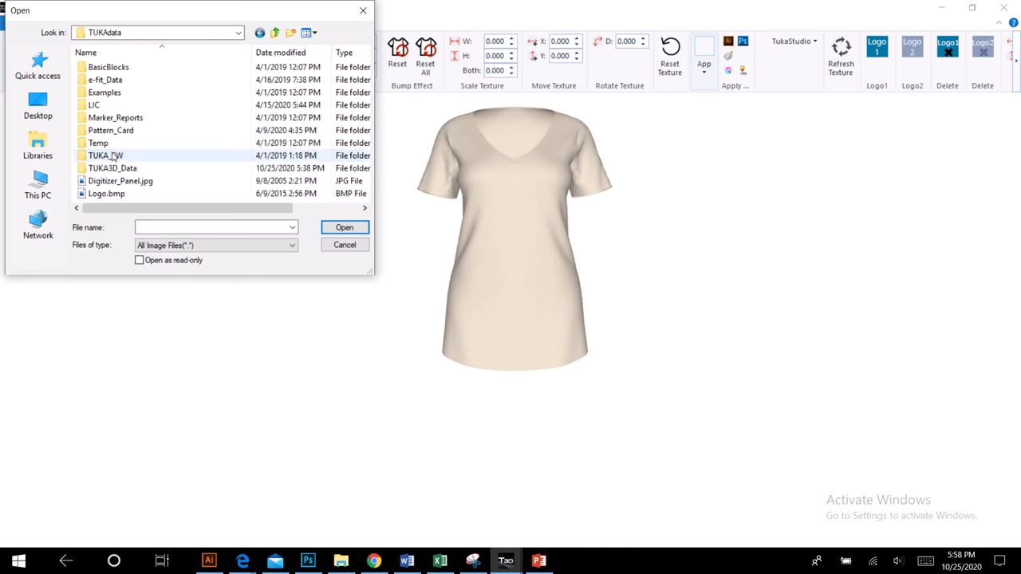
double_click(112, 168)
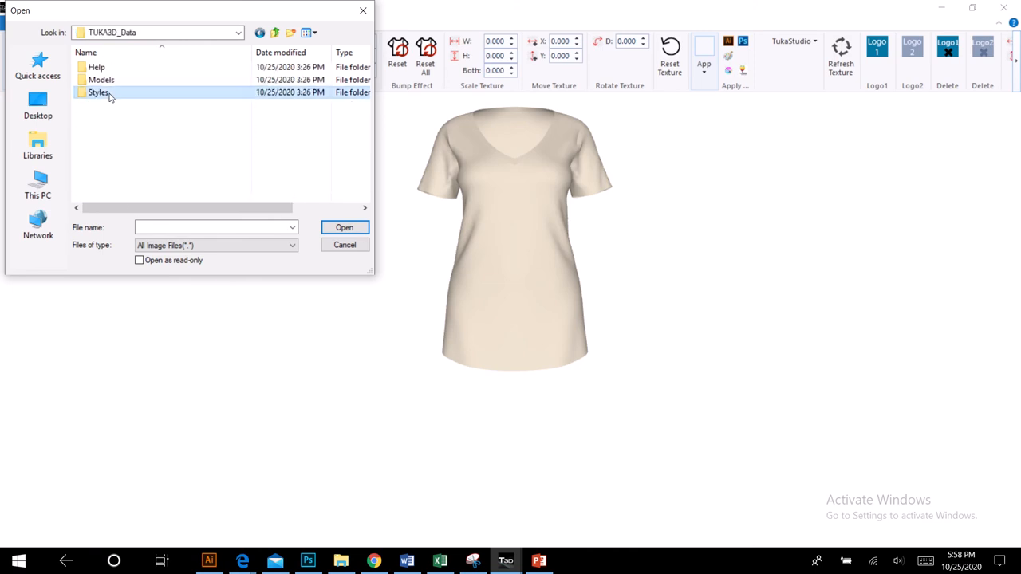
double_click(98, 92)
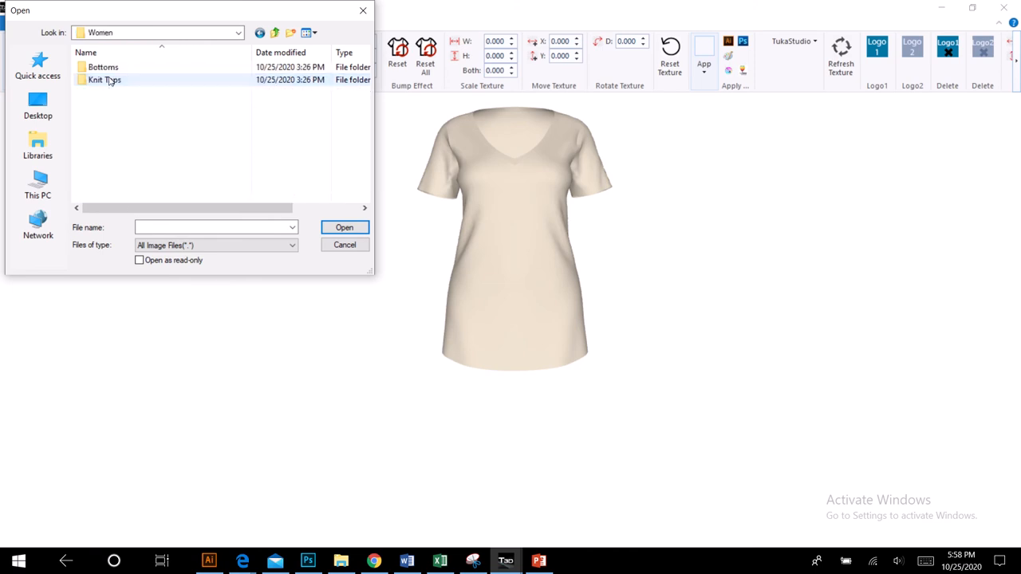
double_click(105, 79)
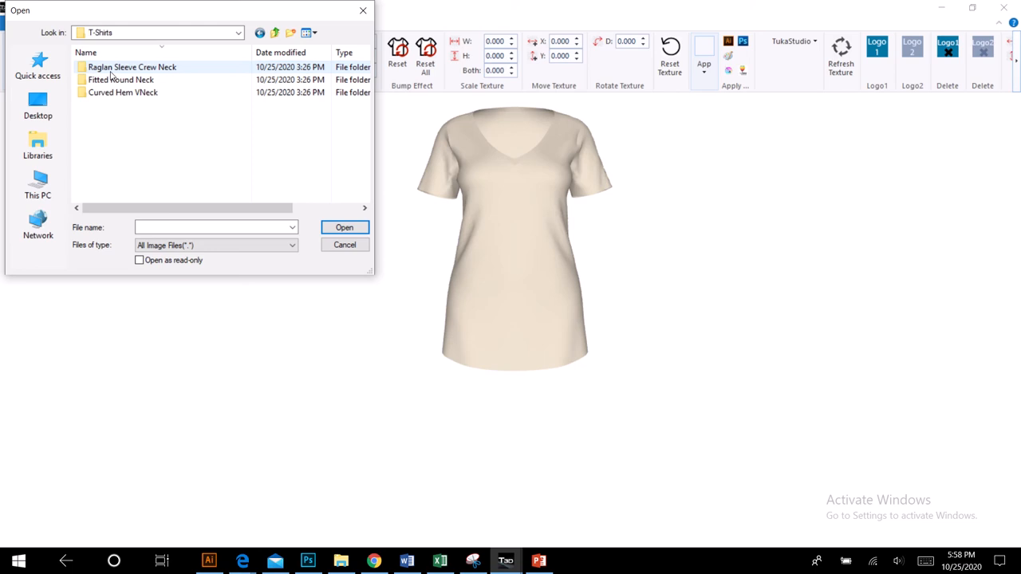
double_click(132, 66)
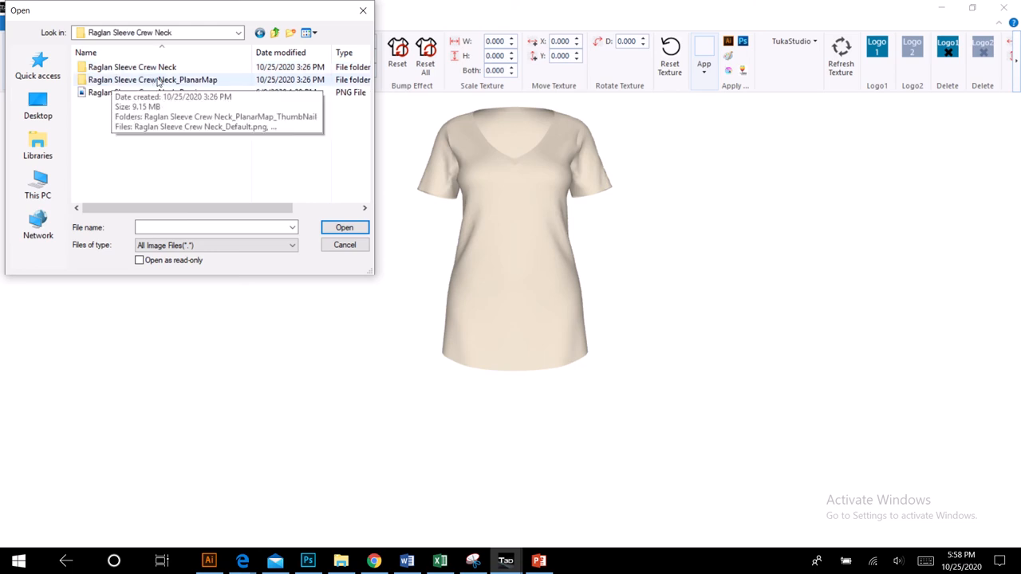
double_click(152, 79)
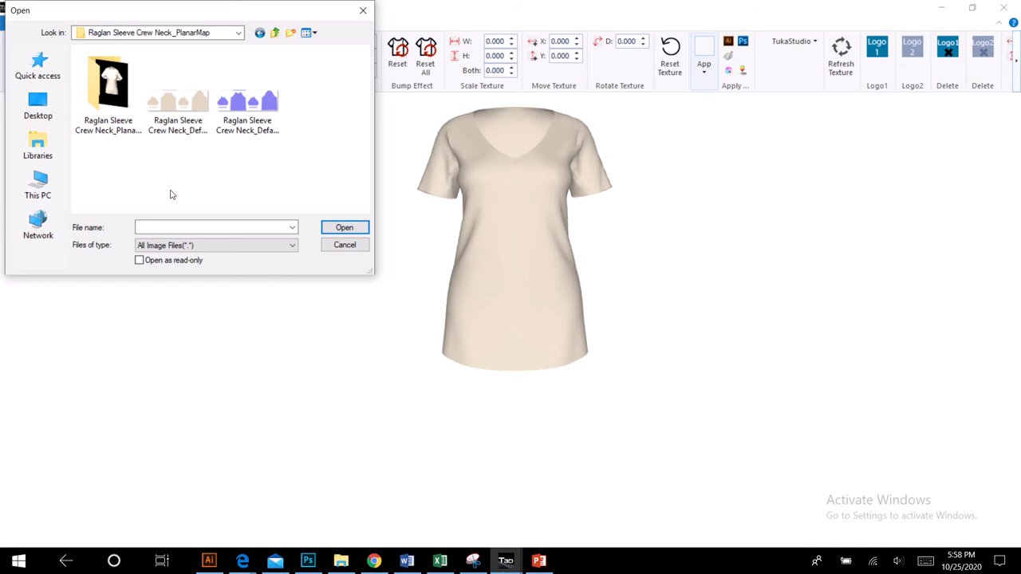
mouse_move(108, 84)
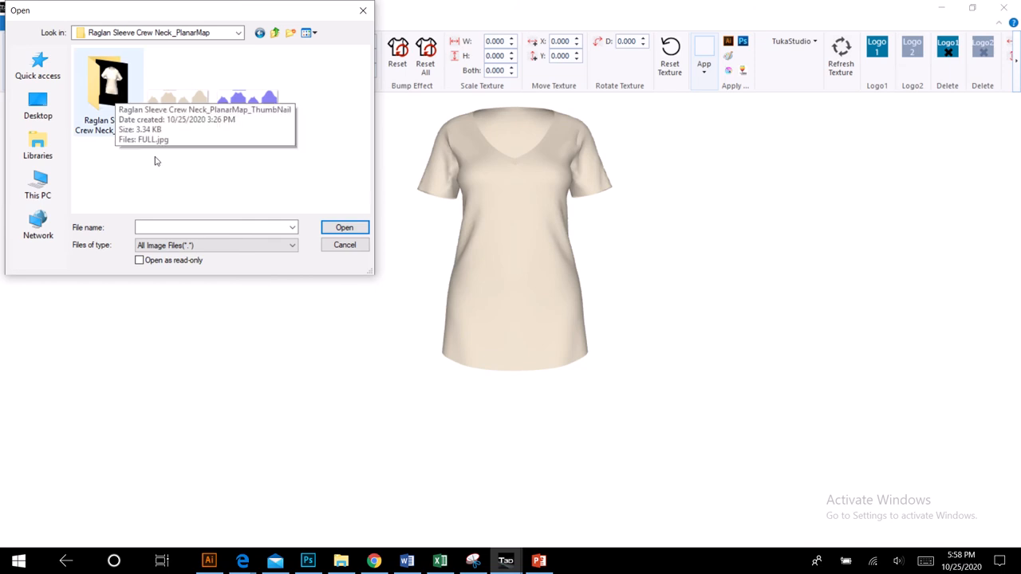
double_click(108, 80)
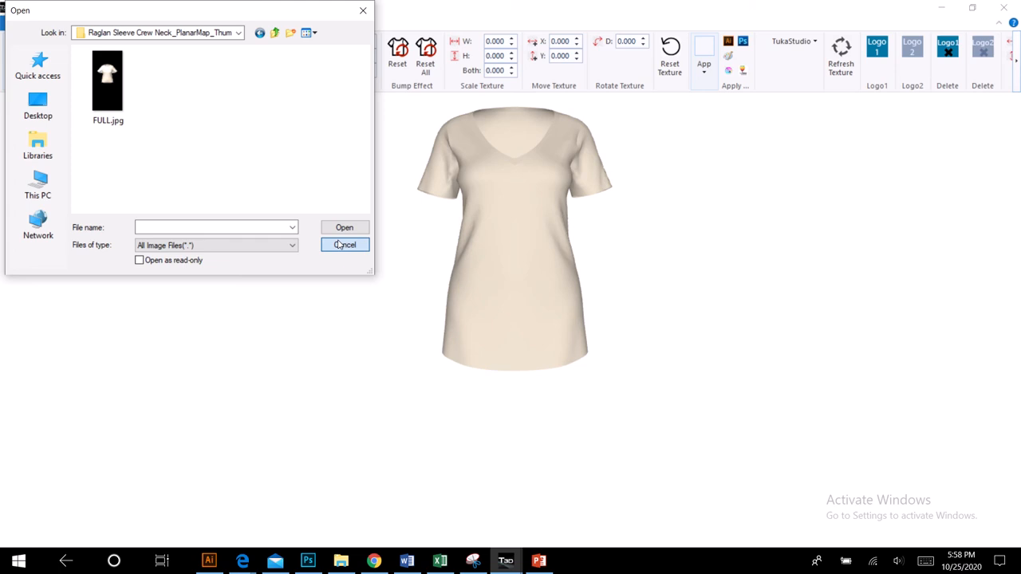
click(345, 244)
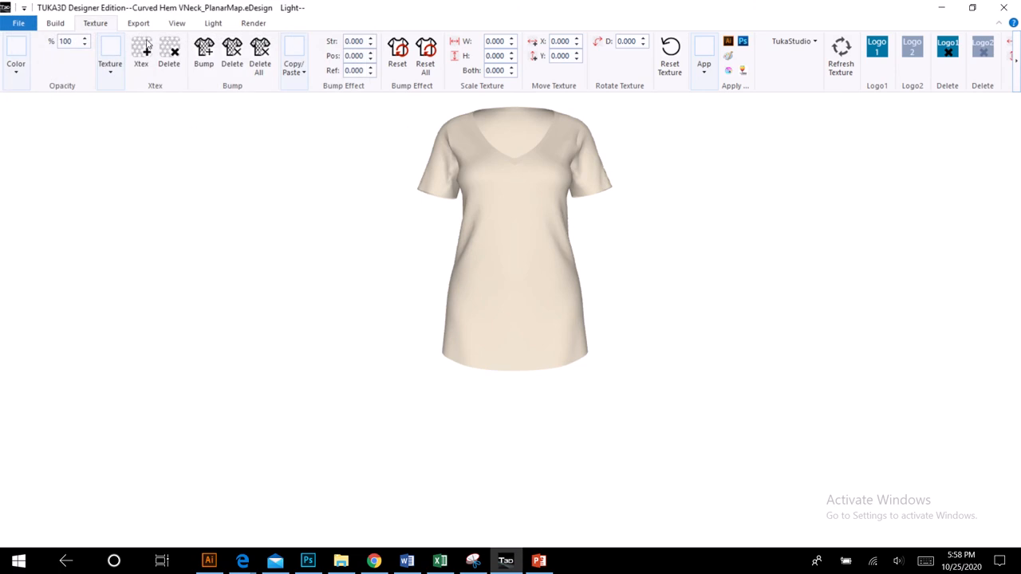
click(141, 48)
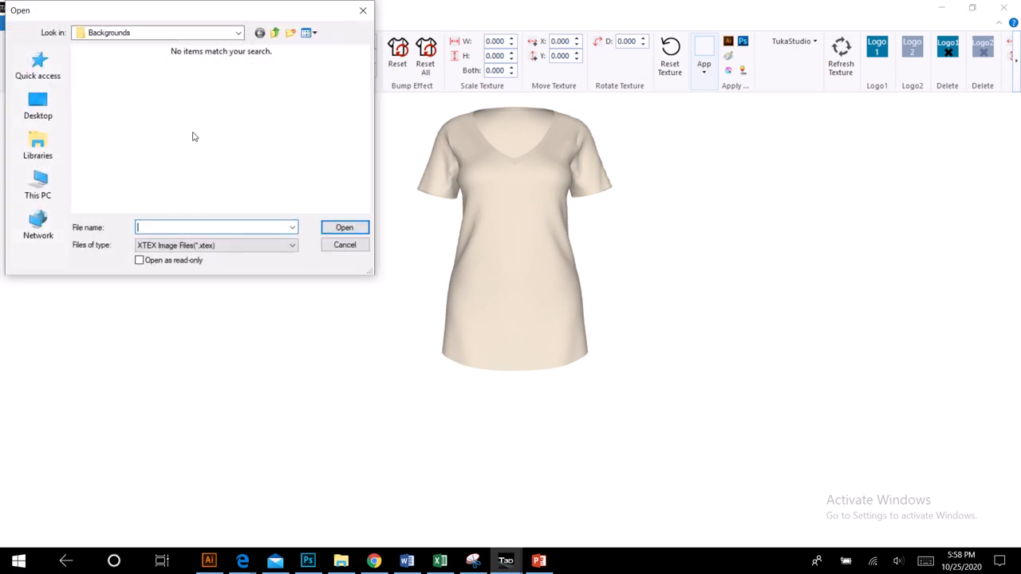
click(345, 245)
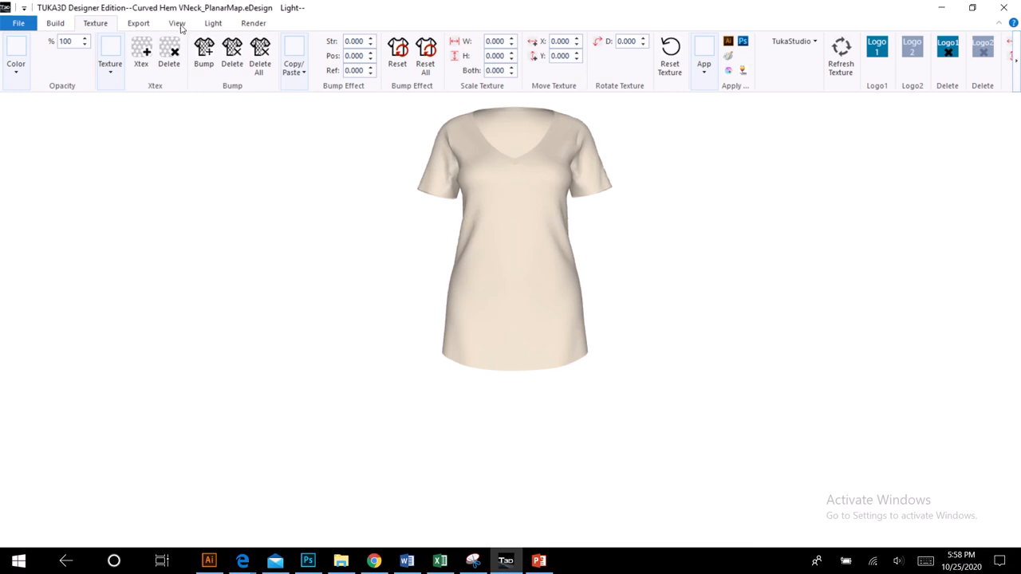
mouse_move(117, 94)
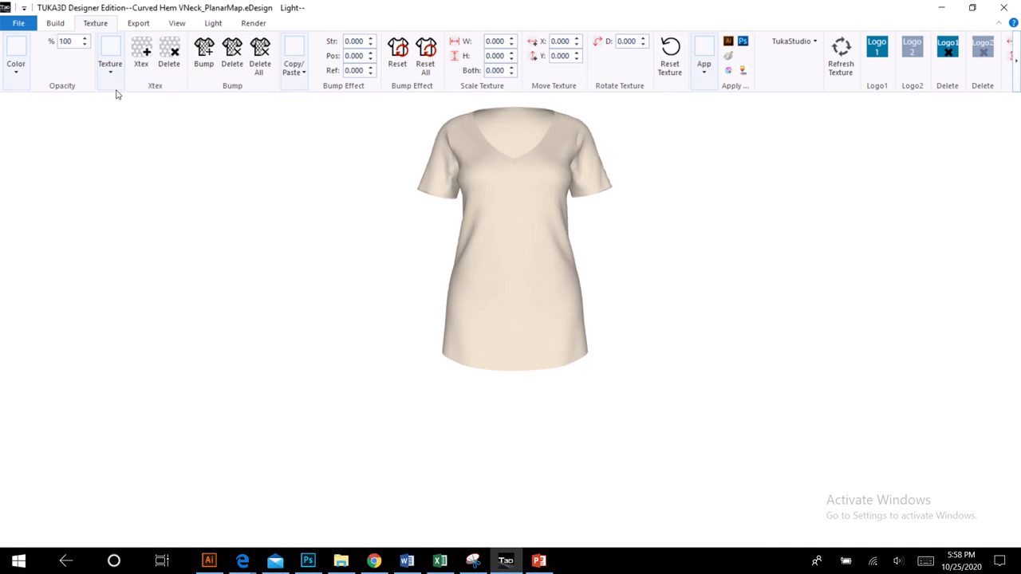
click(110, 68)
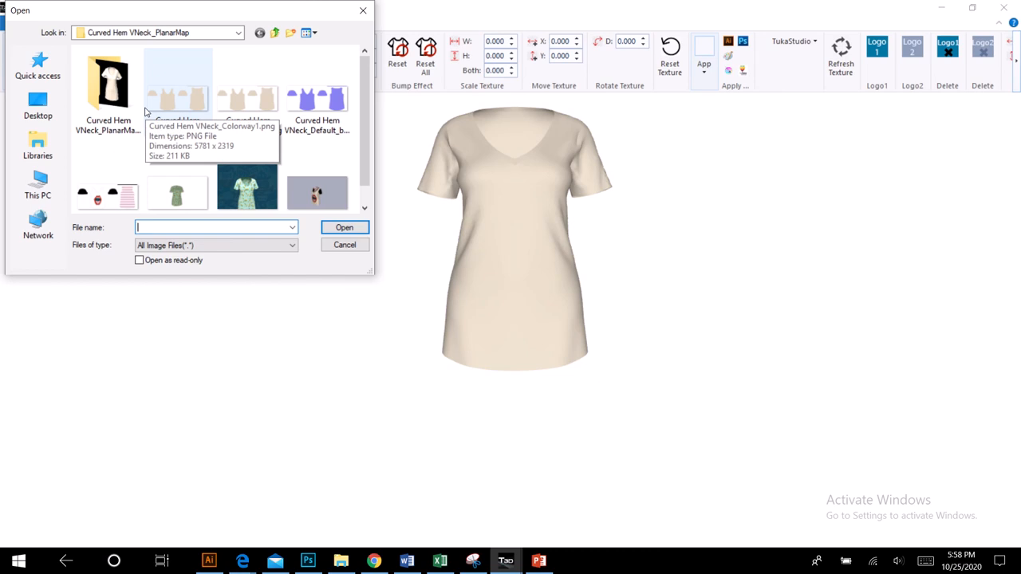
click(238, 33)
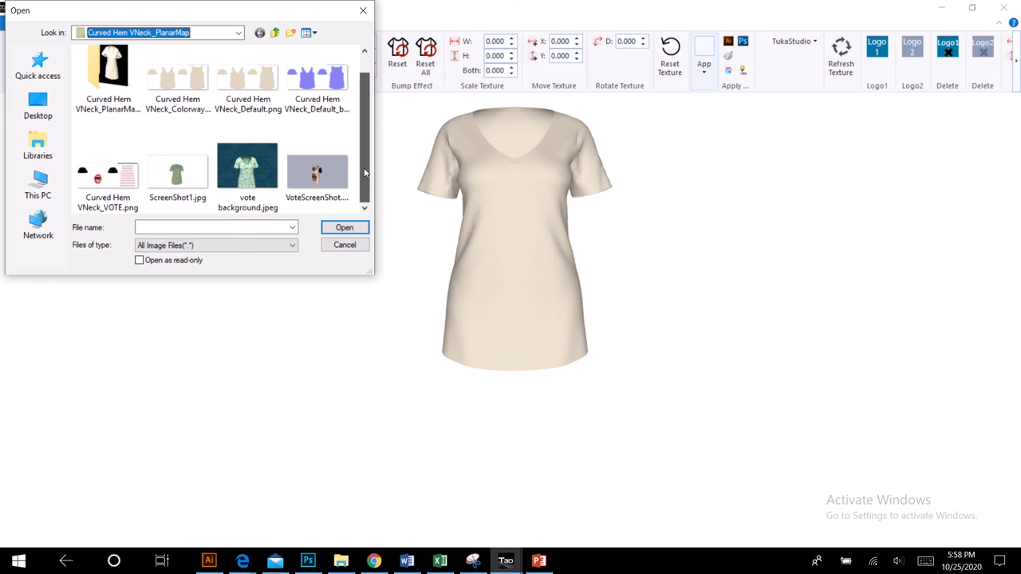
click(108, 167)
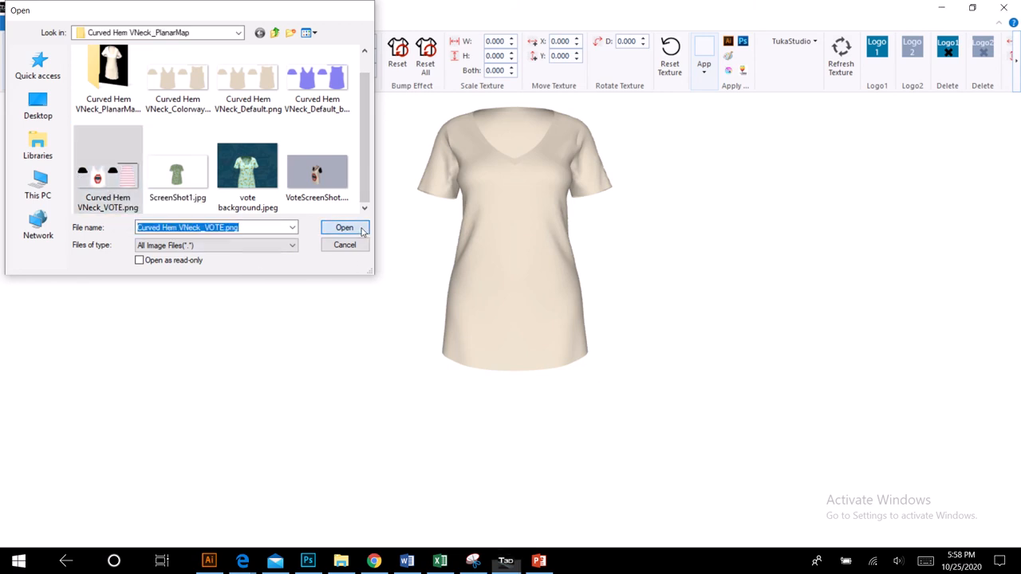
click(344, 227)
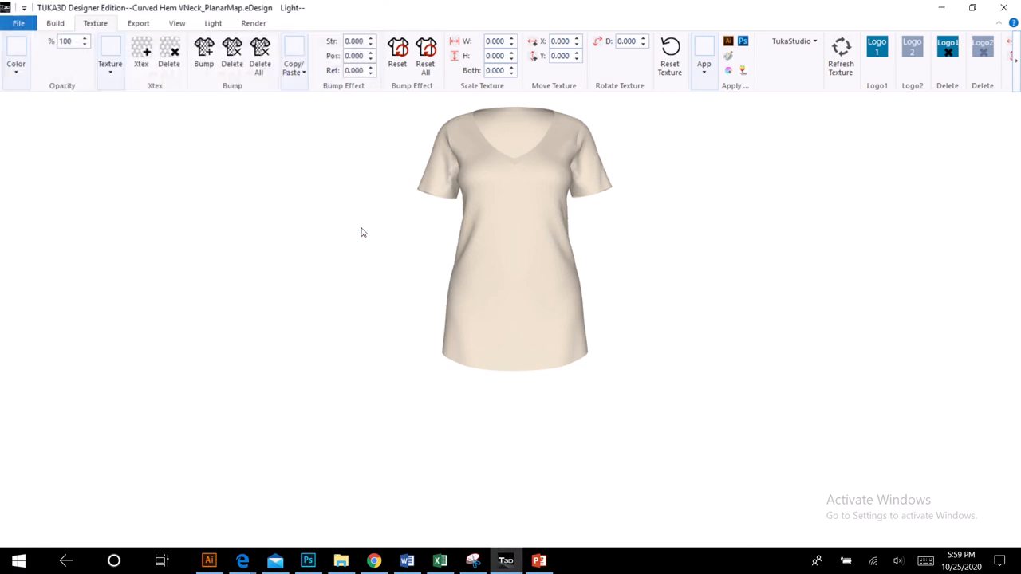
mouse_move(403, 221)
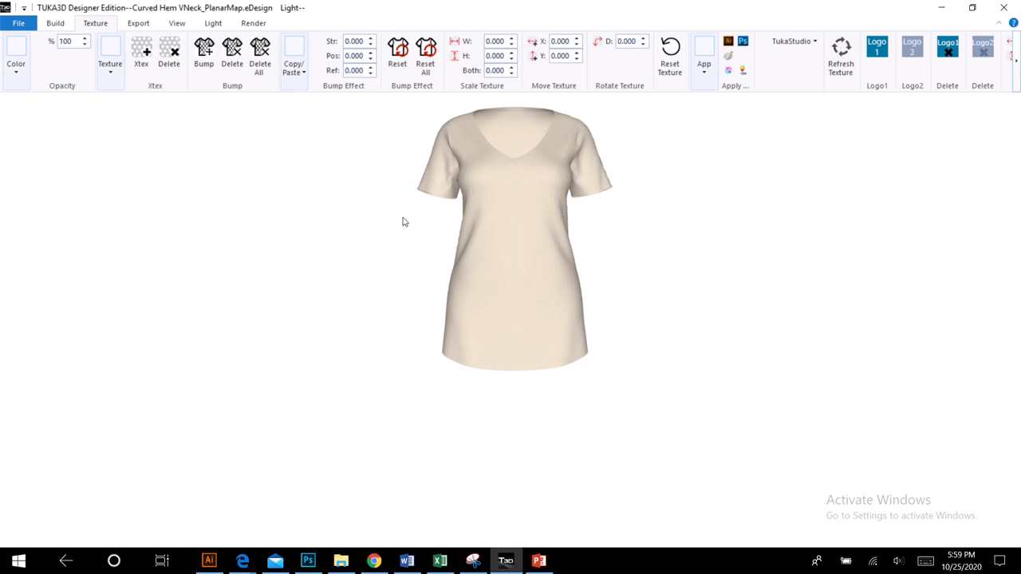
mouse_move(474, 260)
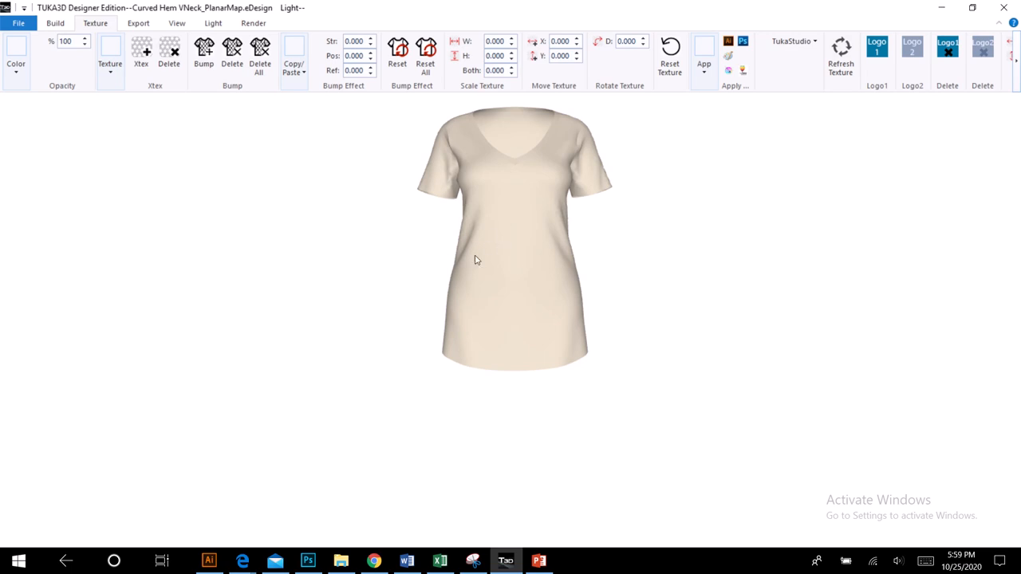
mouse_move(110, 62)
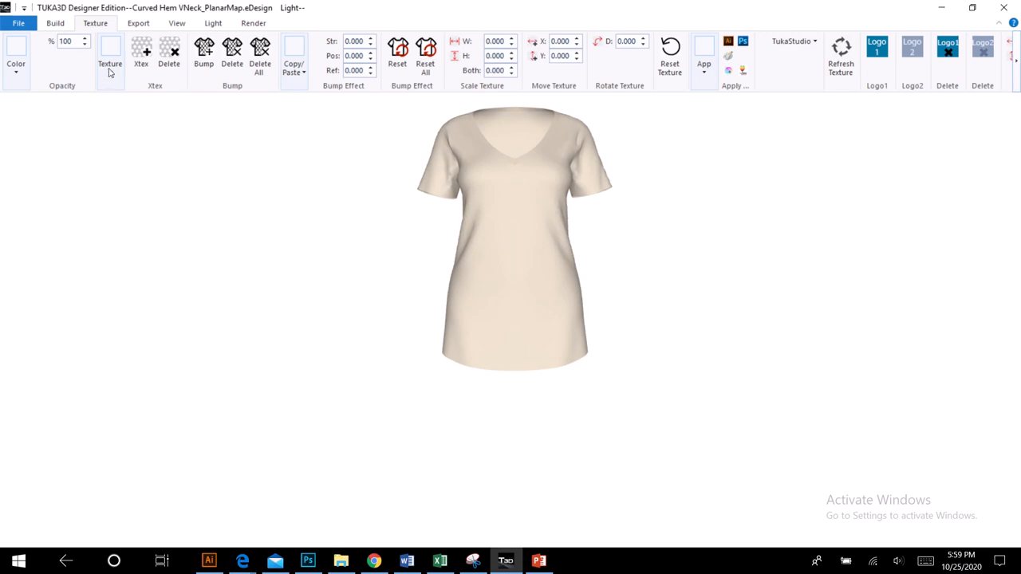
Pick Curved Hem VNeck_VOTE.png as the shirt's texture image.
click(110, 52)
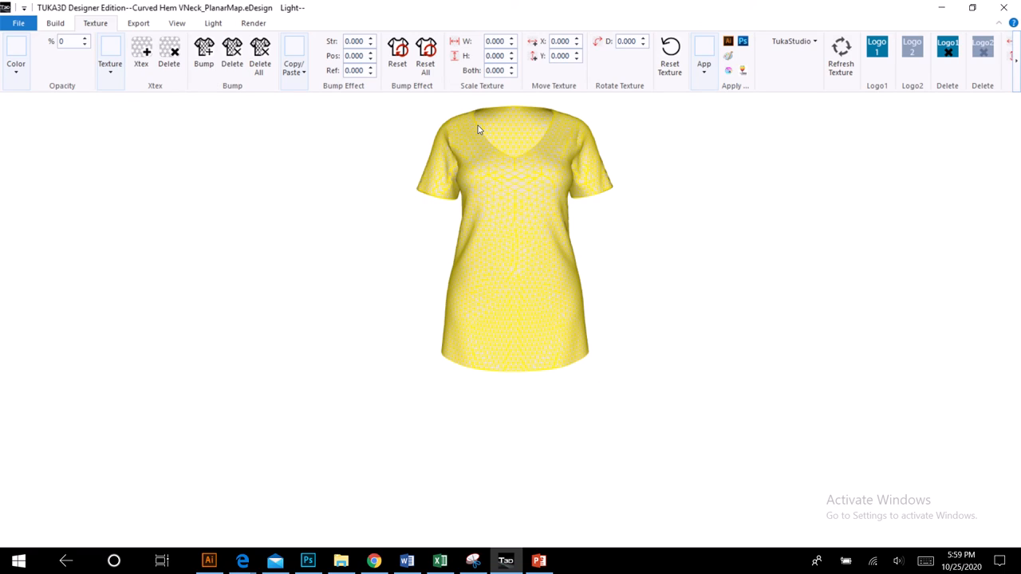
mouse_move(457, 177)
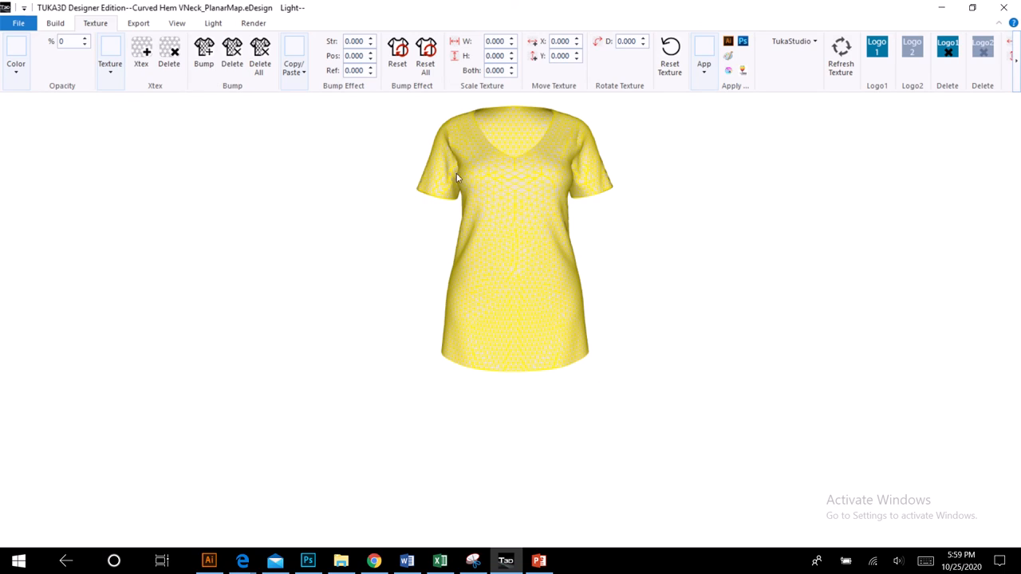
mouse_move(70, 421)
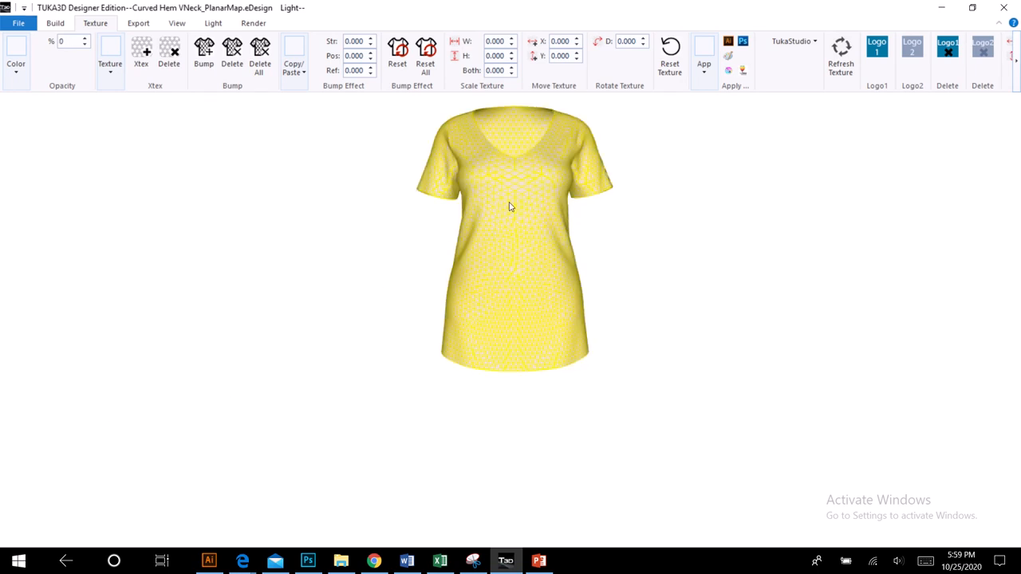
mouse_move(549, 228)
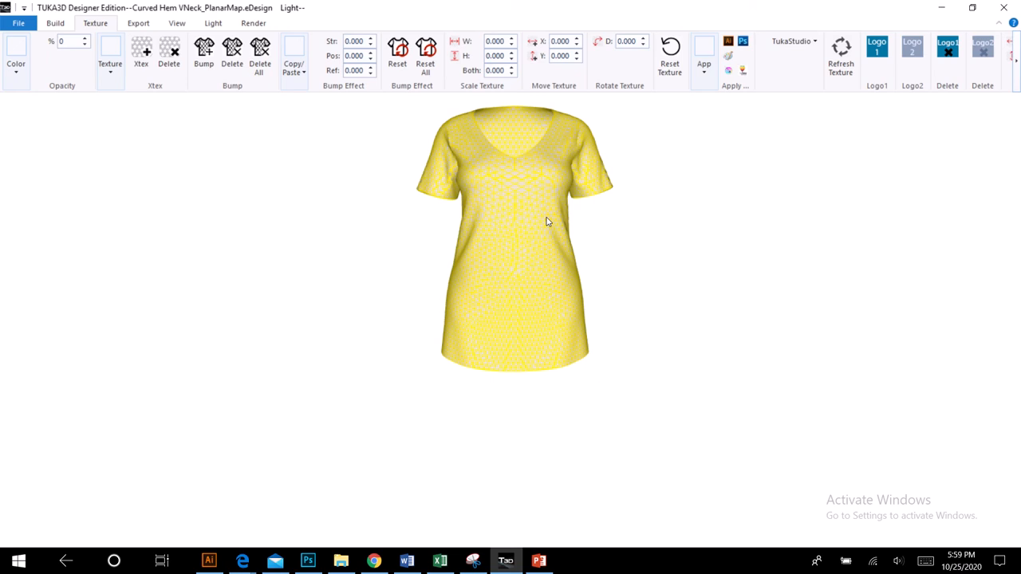
mouse_move(610, 265)
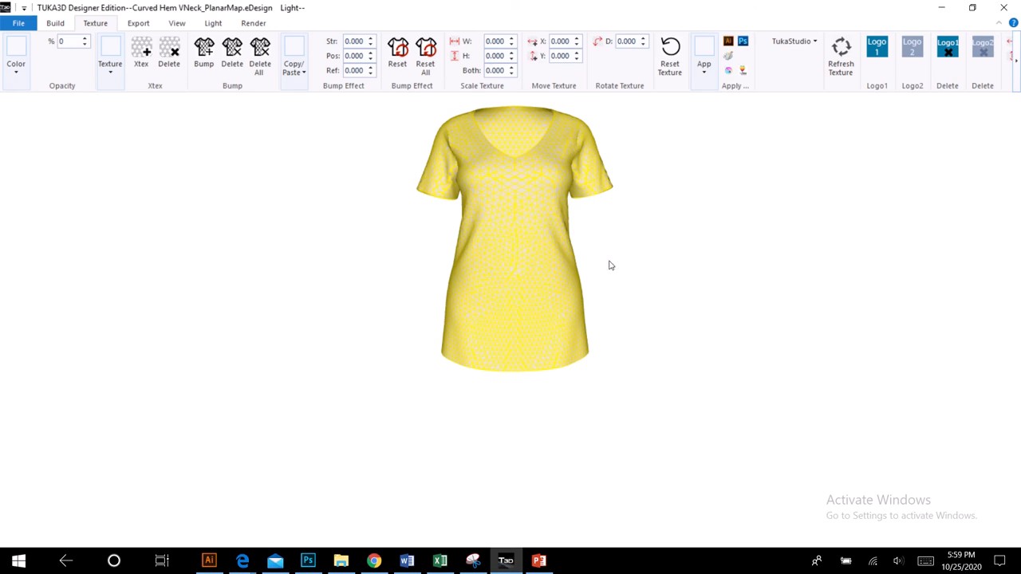
mouse_move(110, 63)
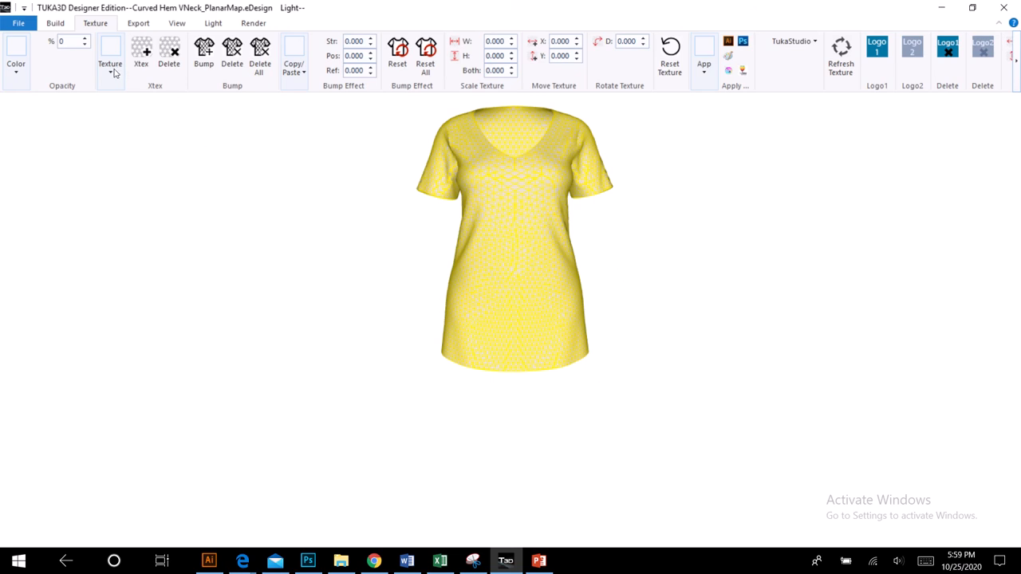
click(110, 48)
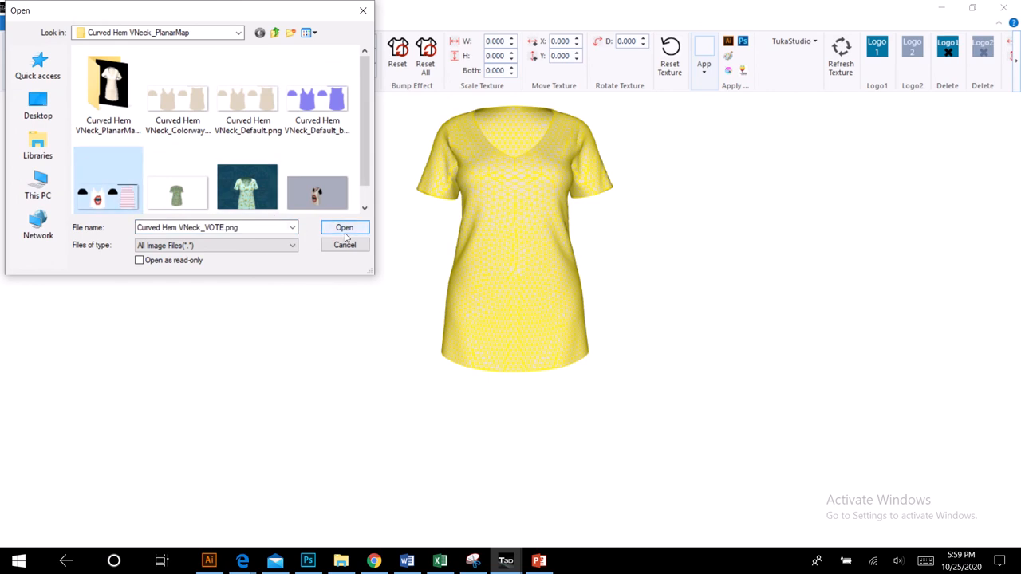
click(344, 228)
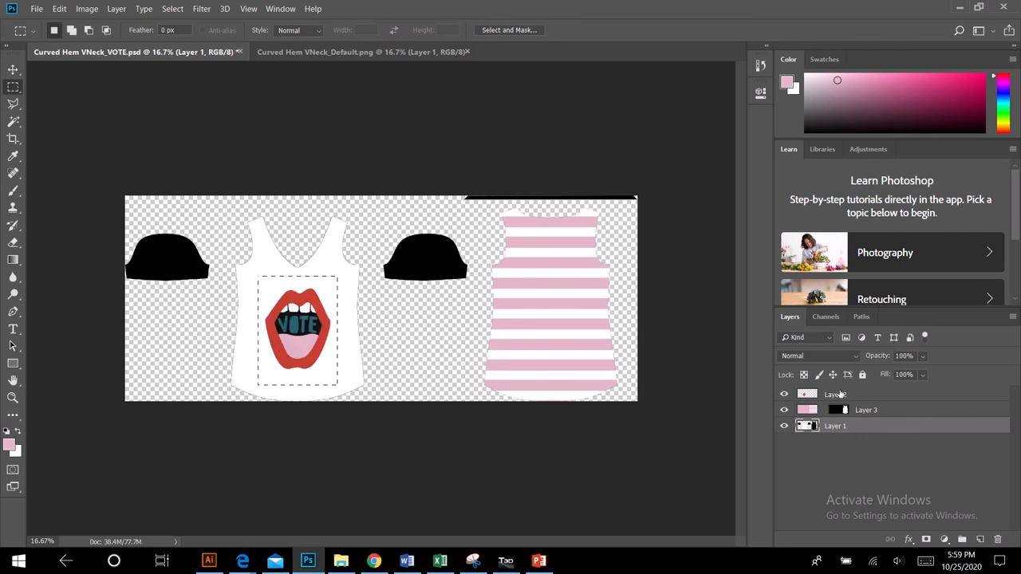
Export Layer 2's lips map over Curved Hem VNeck_VOTE.png, then return to TUKA3D.
click(835, 394)
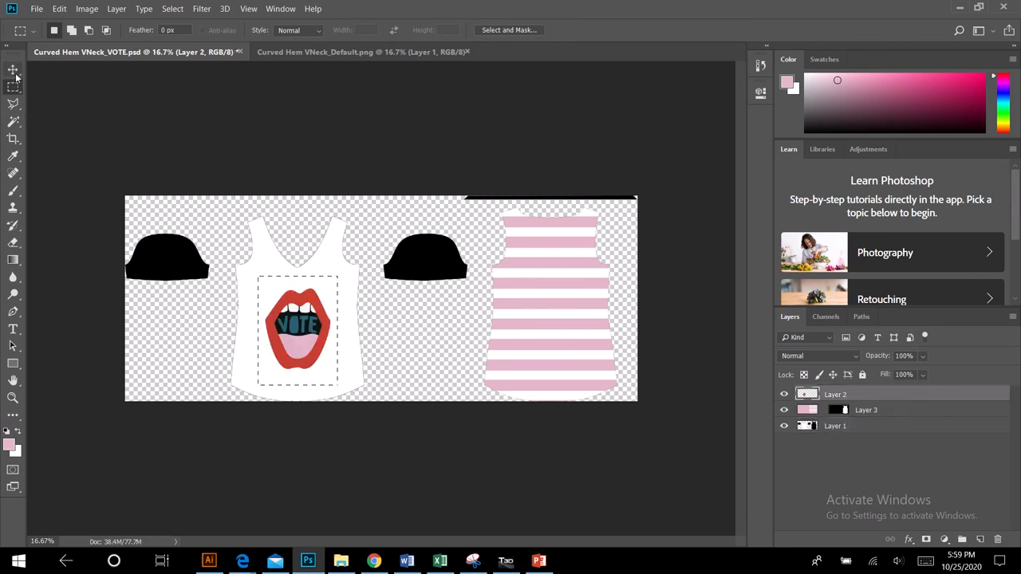
click(13, 71)
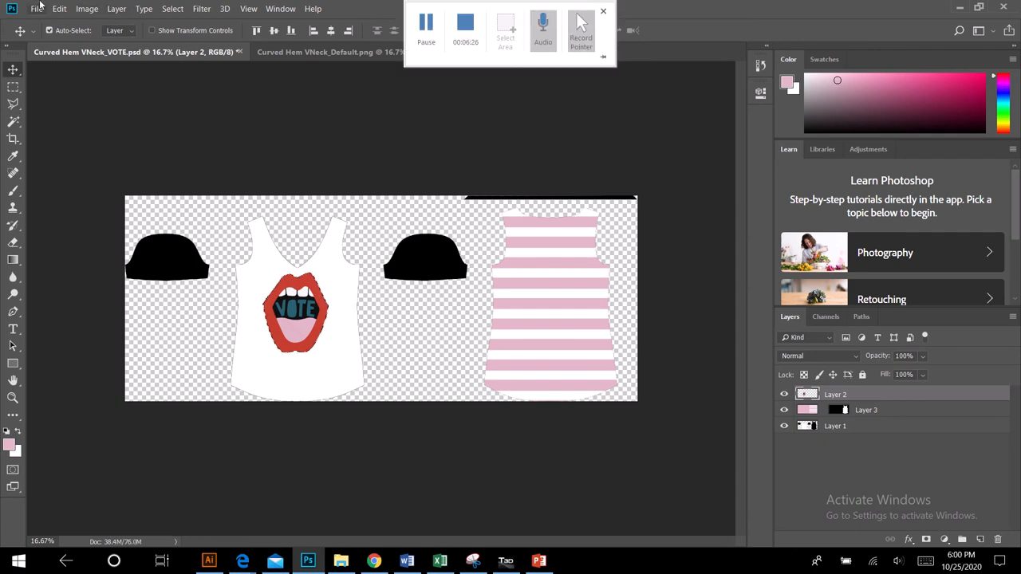
click(37, 8)
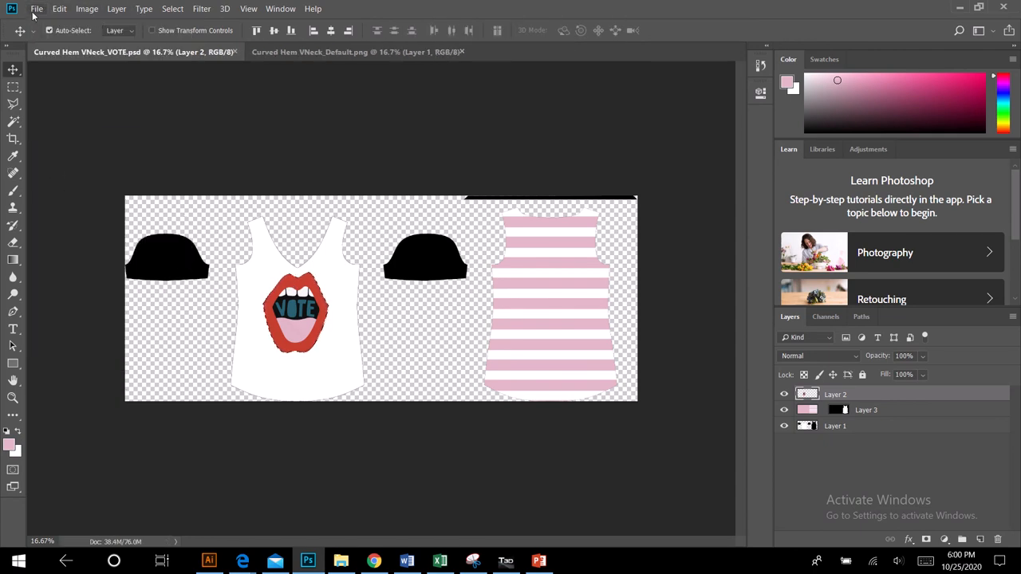
click(36, 9)
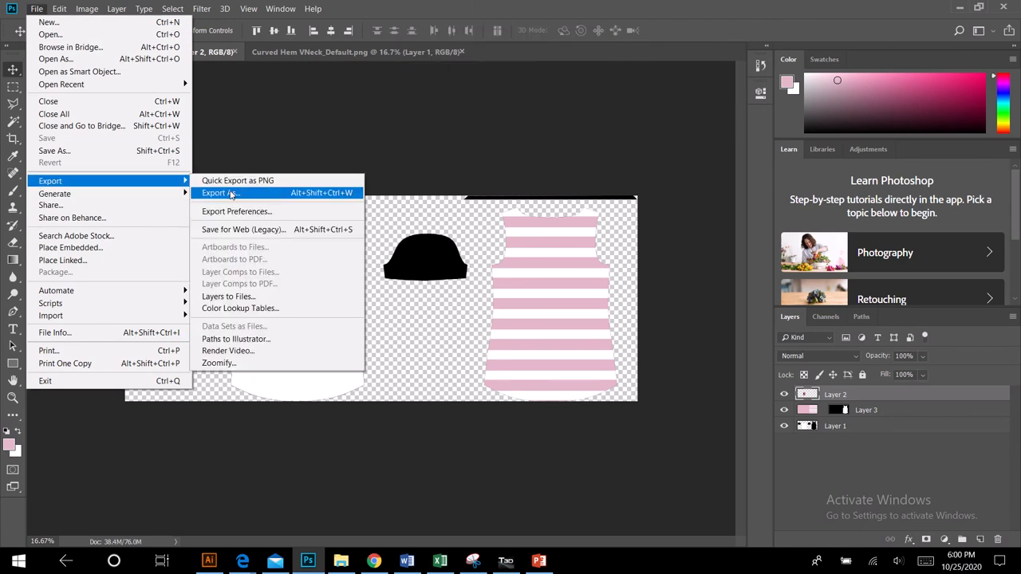
click(219, 192)
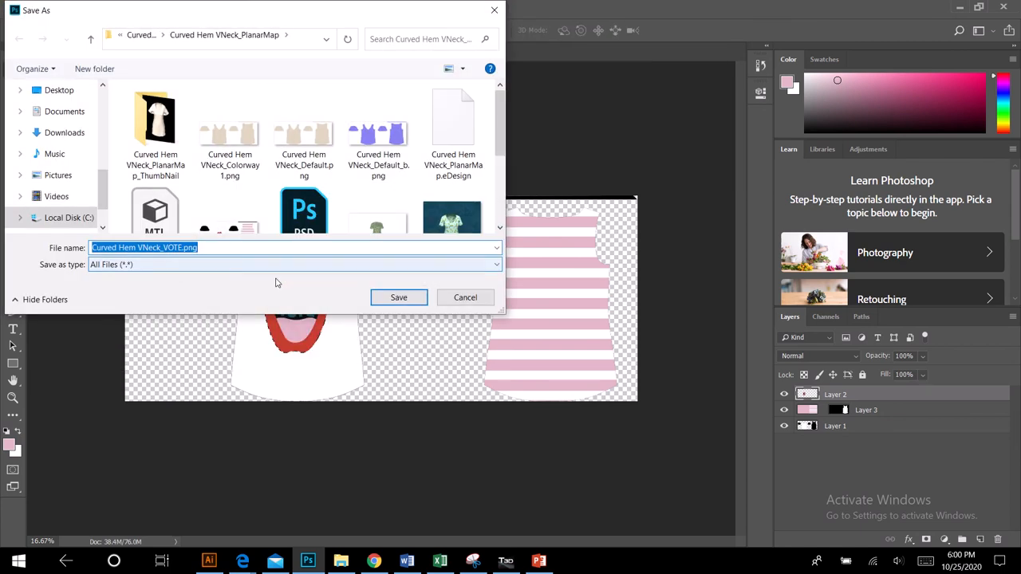
click(398, 297)
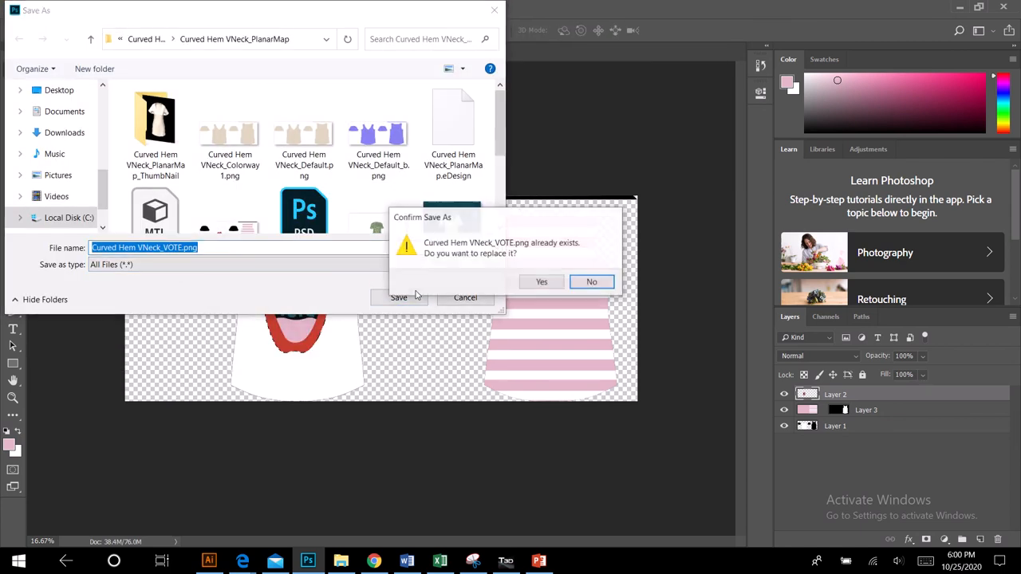
click(541, 281)
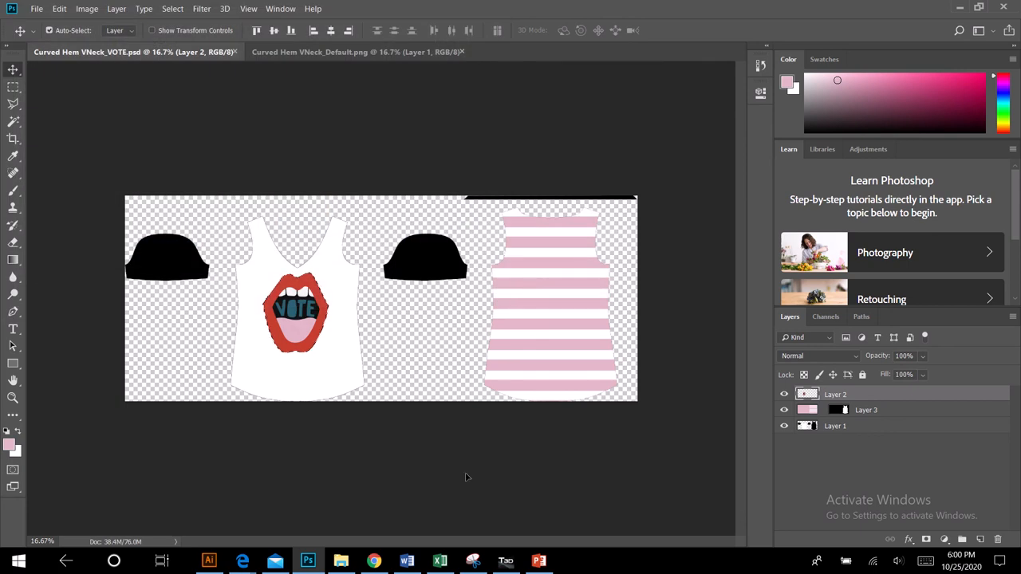
mouse_move(307, 560)
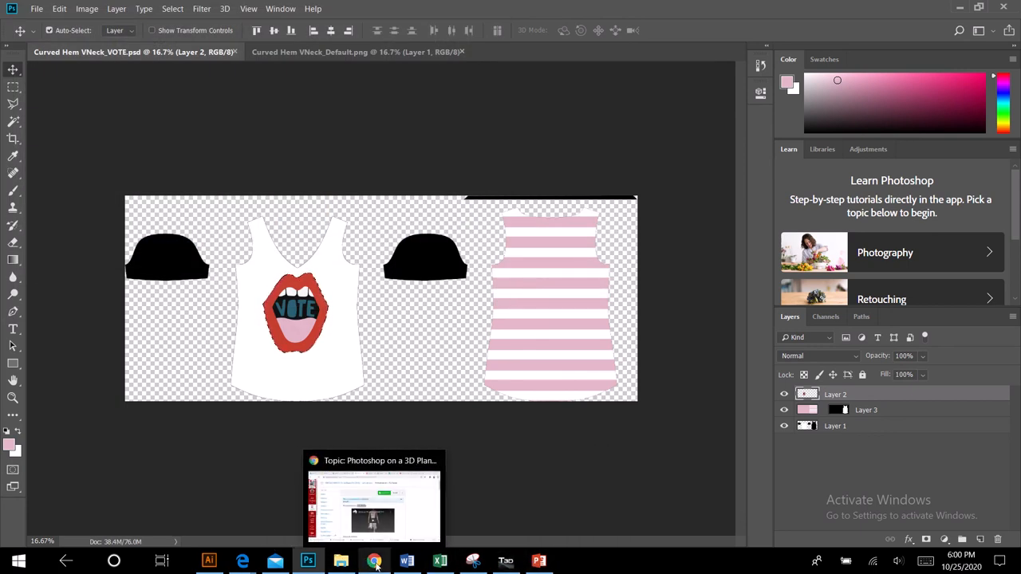
click(506, 561)
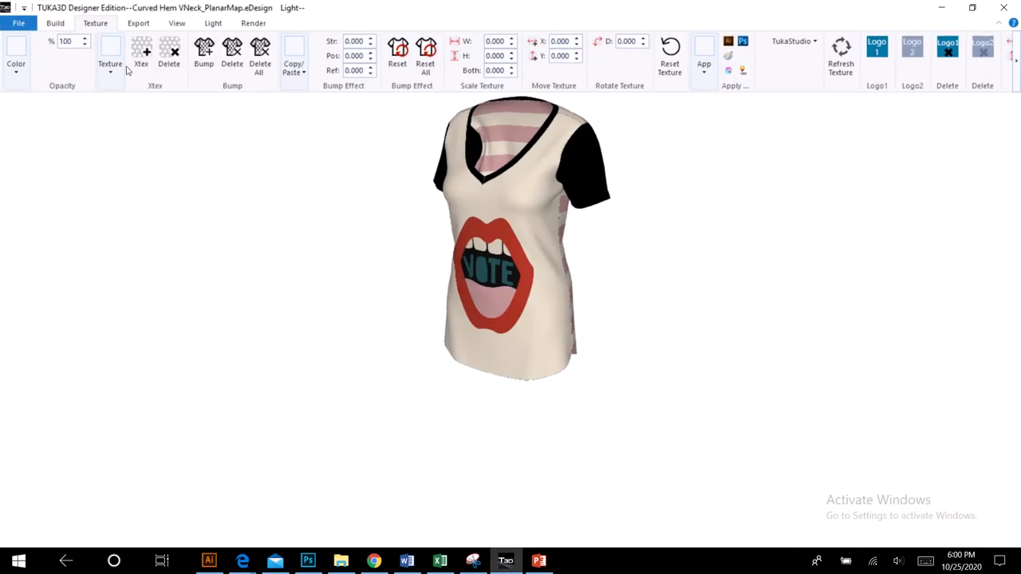
Open and cancel the Xtex file chooser and the shirt image chooser without loading anything.
click(110, 51)
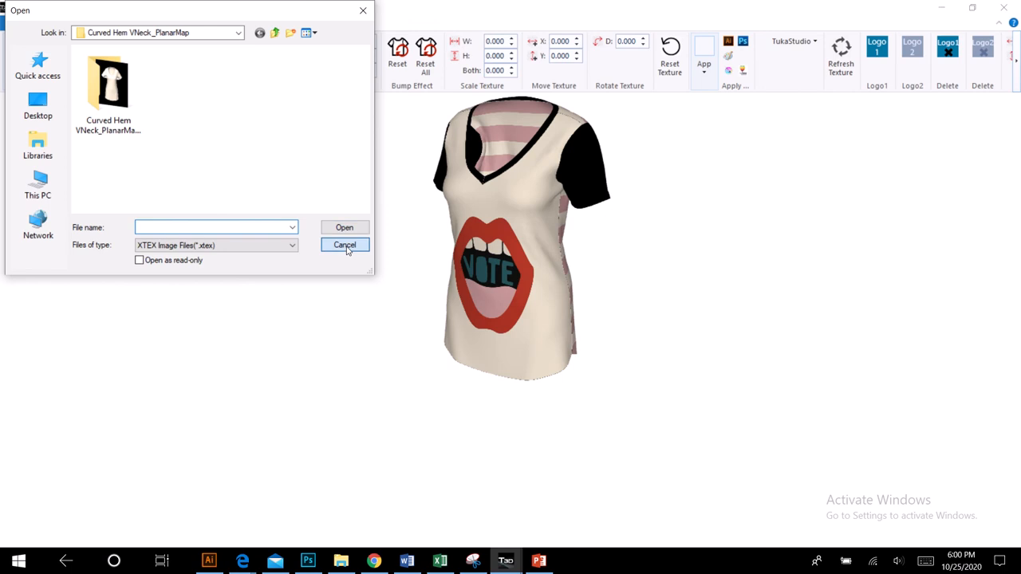
click(344, 244)
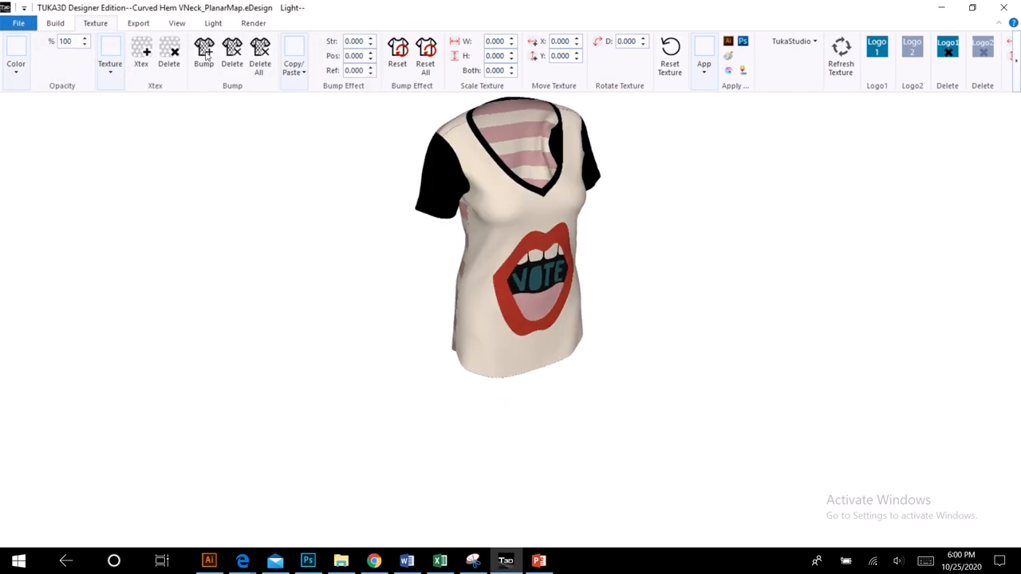
click(110, 63)
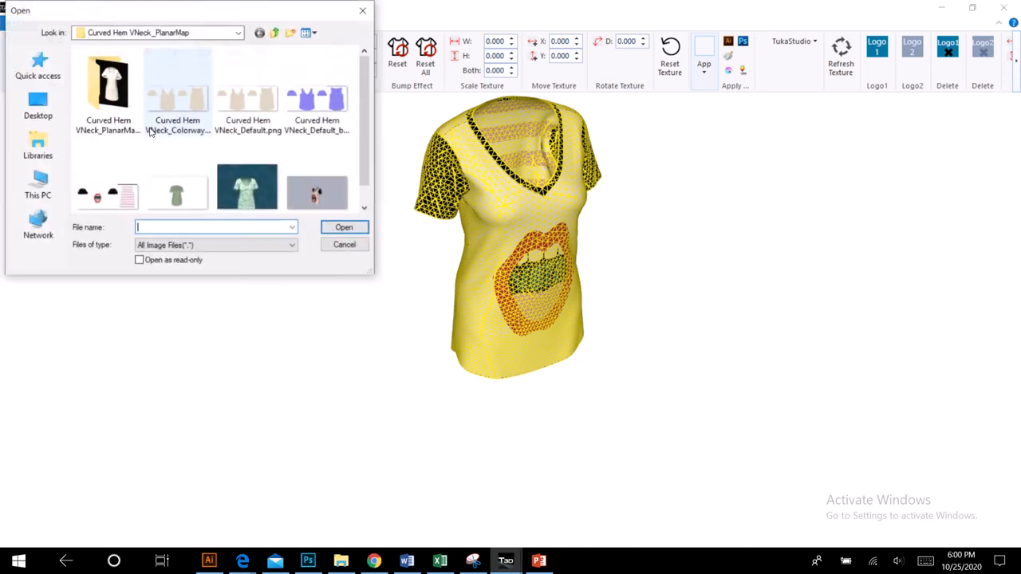
click(344, 244)
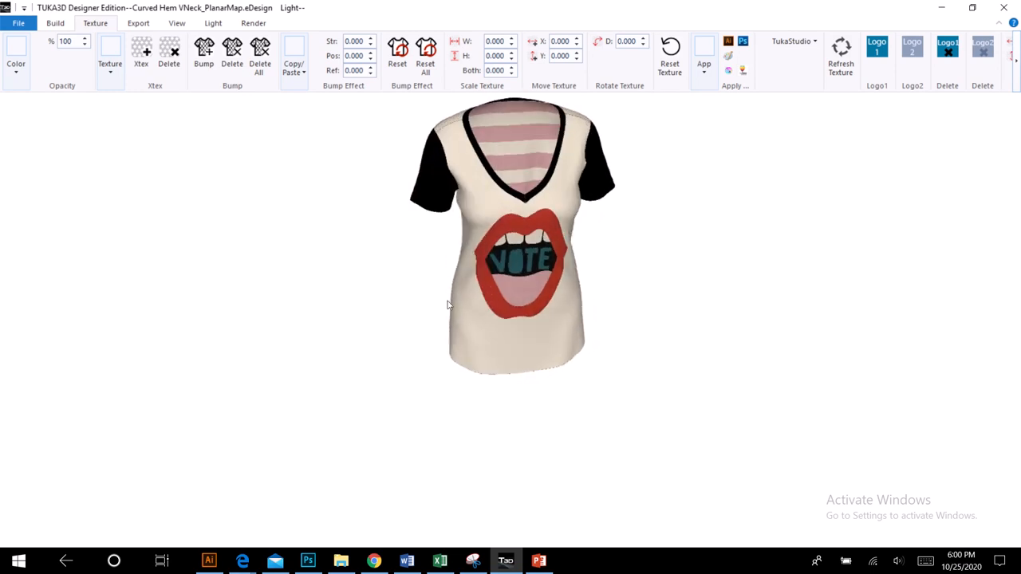
Bring up the render settings and choose Cycles for the VOTE-print shirt.
click(253, 23)
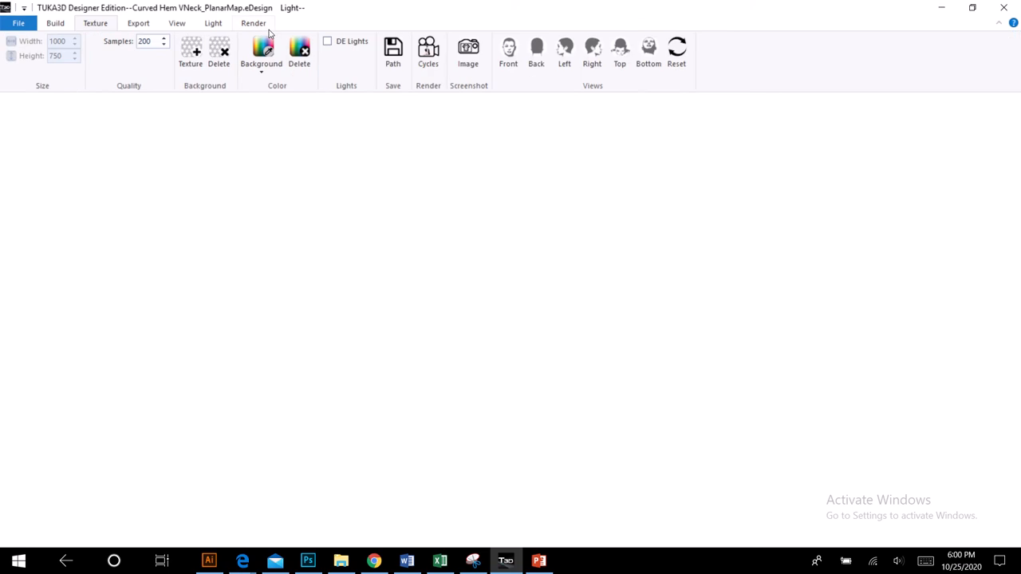
mouse_move(245, 148)
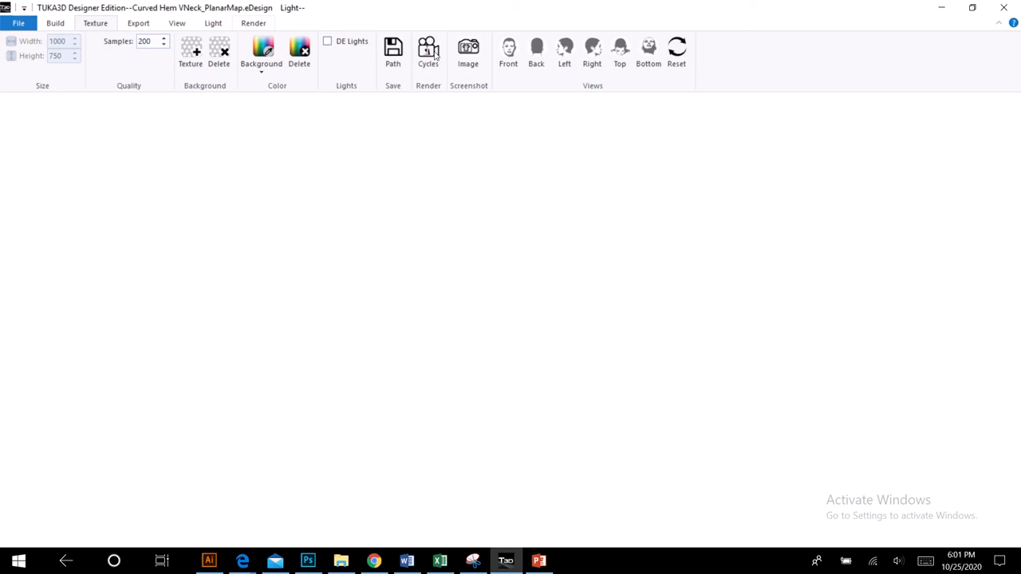
click(253, 23)
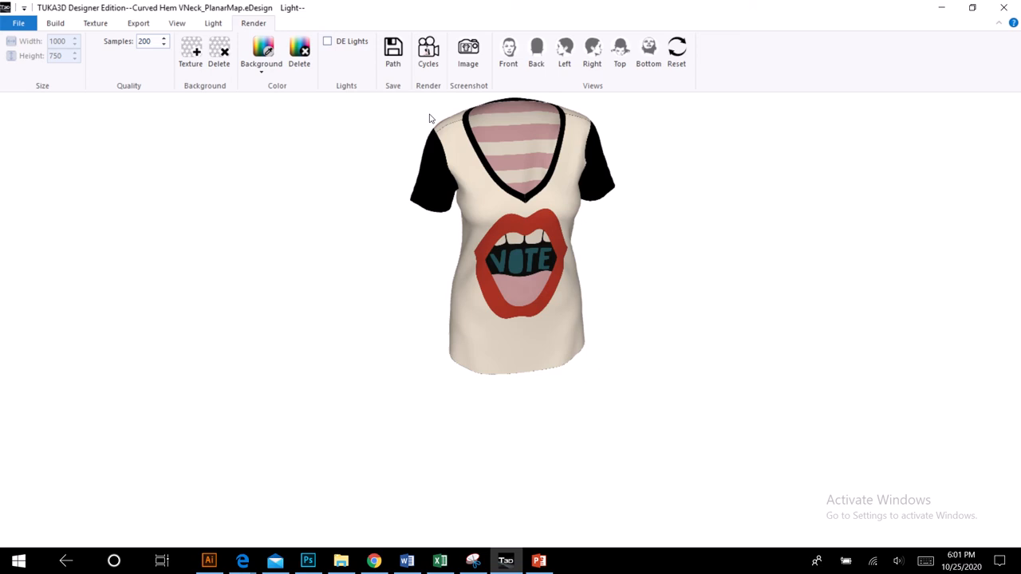
mouse_move(670, 18)
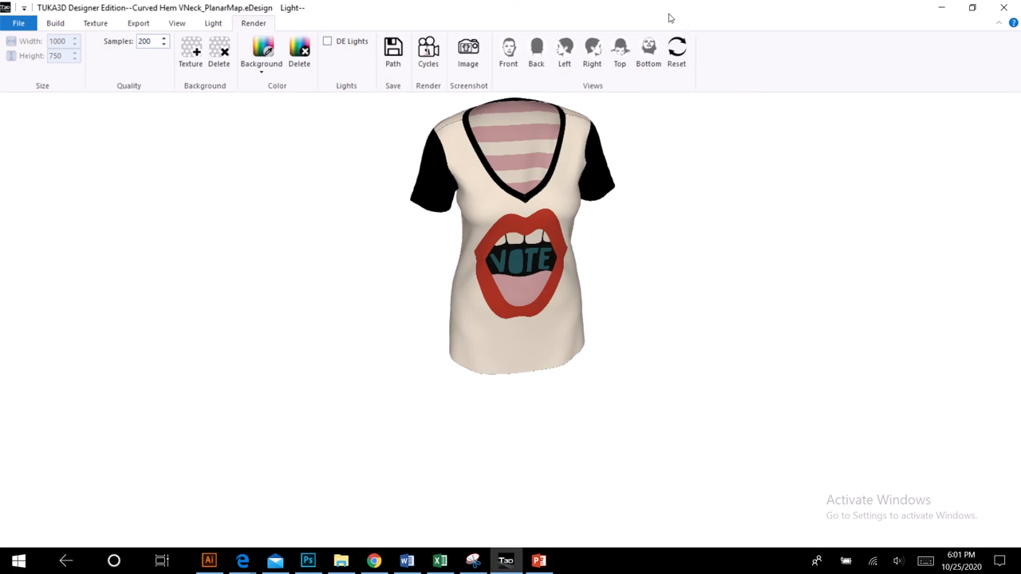